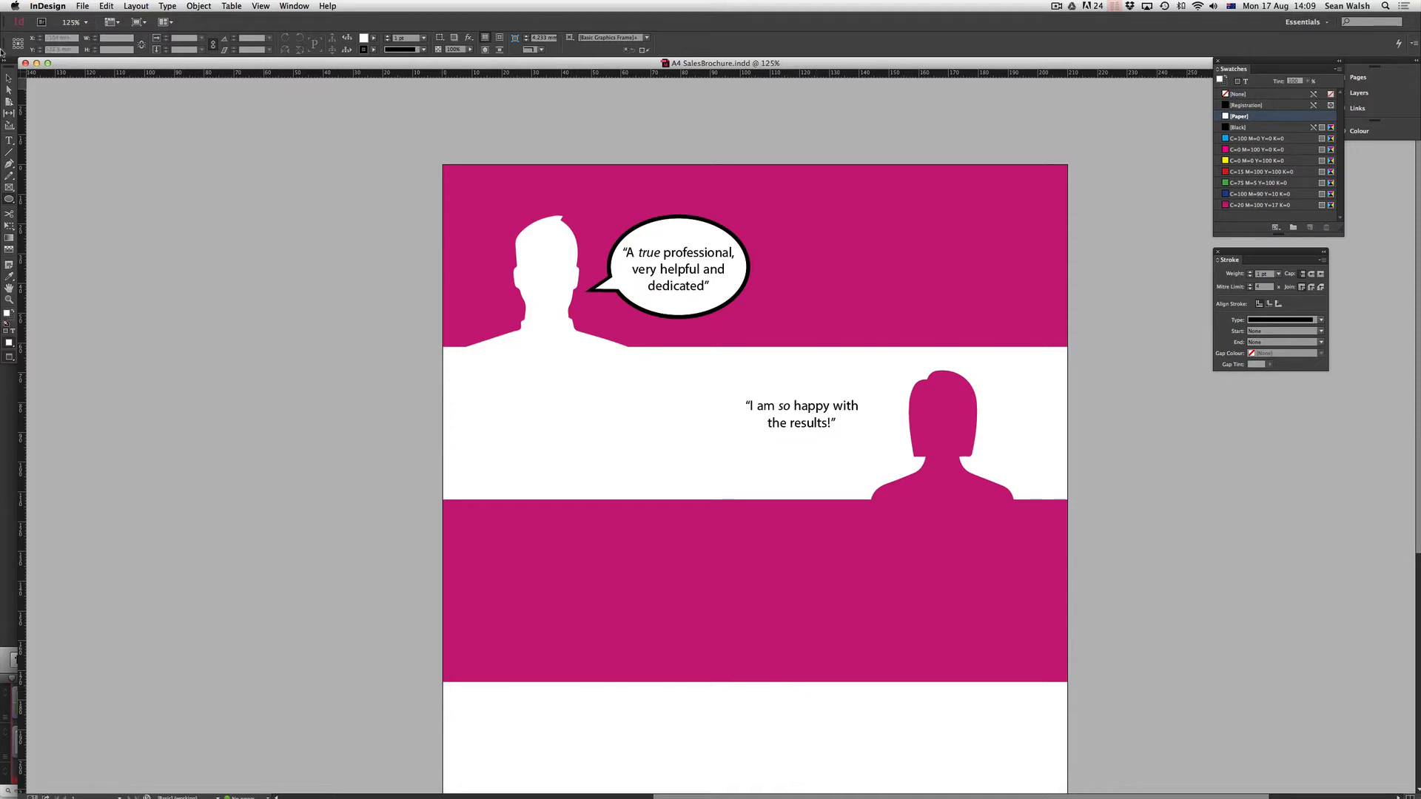
Select the triangular tail of the existing speech bubble beside the man's head
{"action": "left_click", "coordinate": [448, 251]}
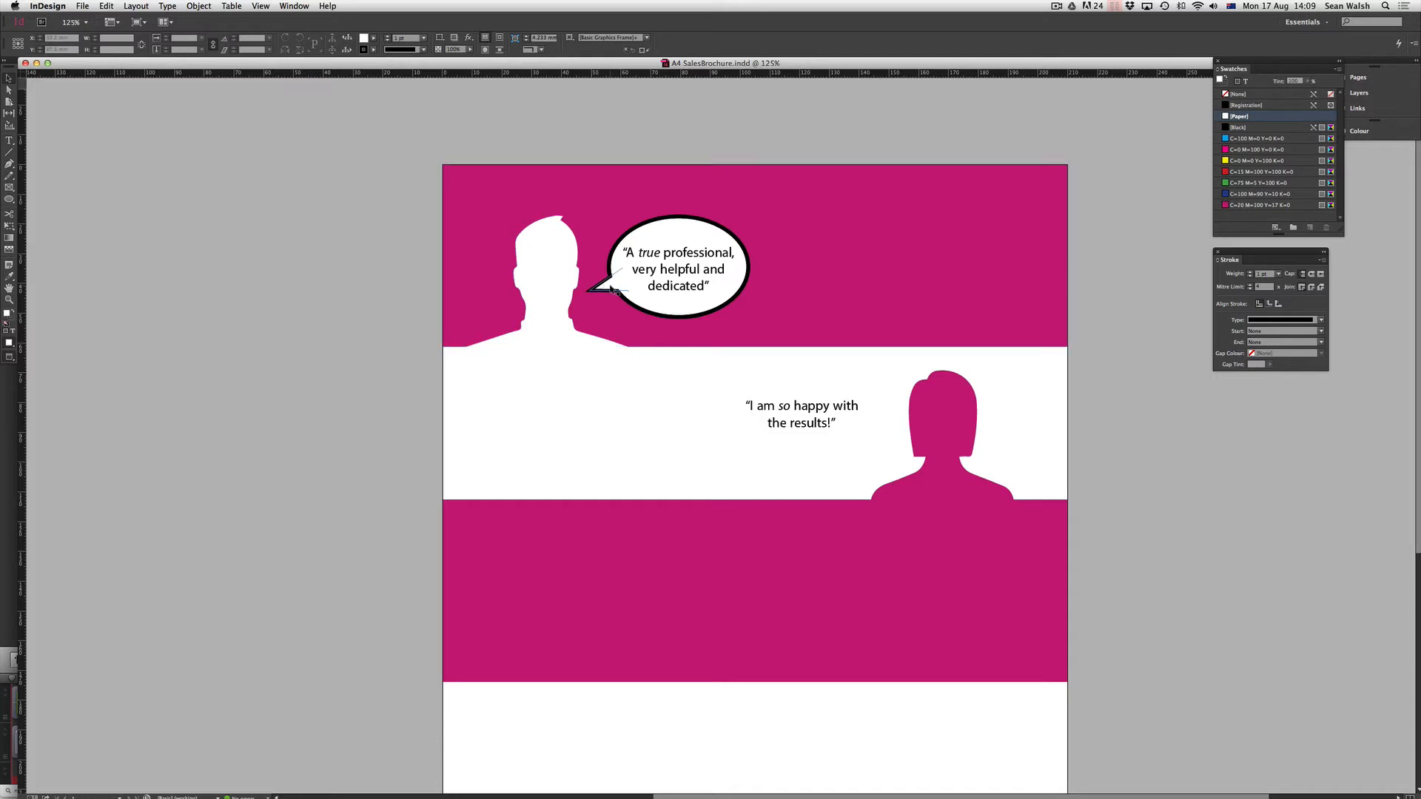
{"action": "left_click", "coordinate": [597, 276]}
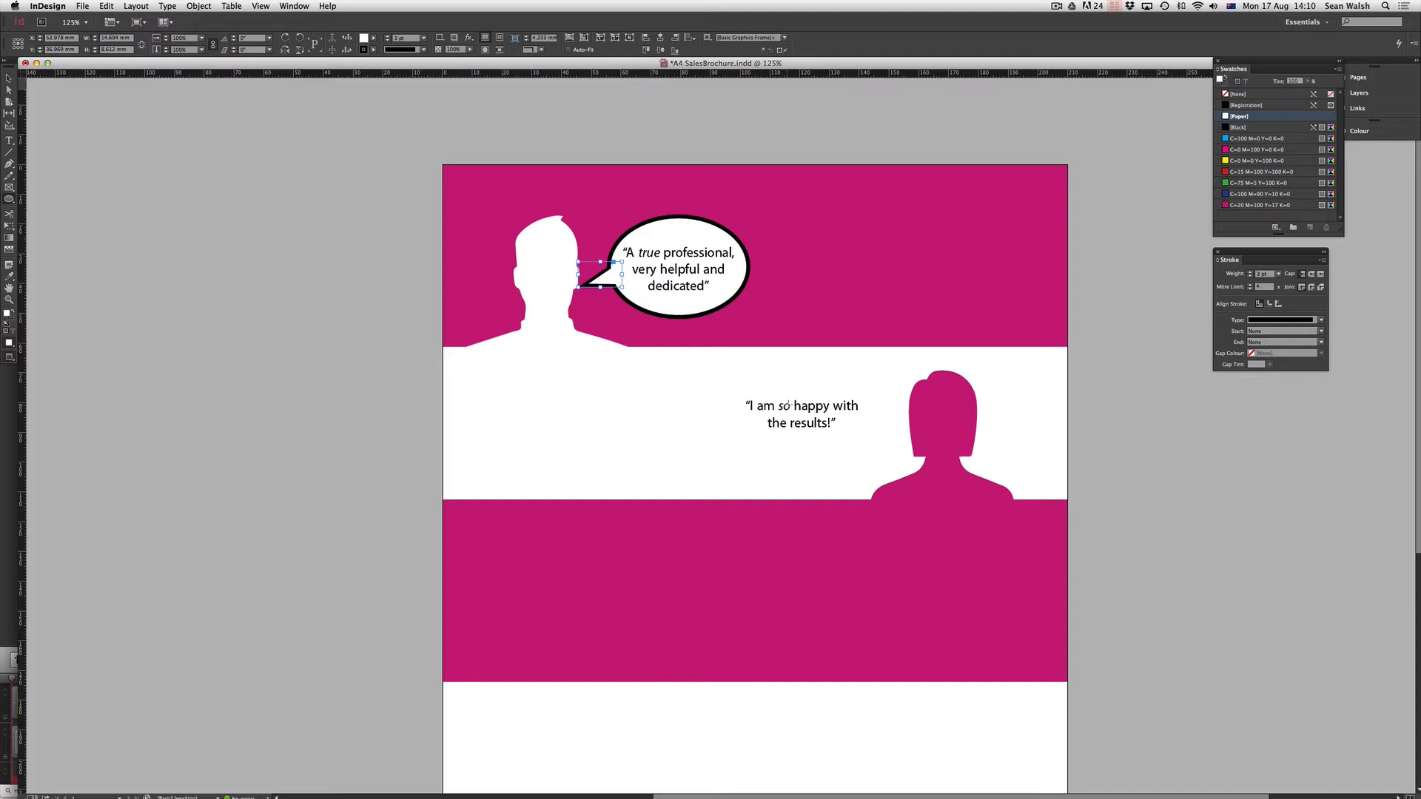
{"action": "mouse_move", "coordinate": [1099, 206]}
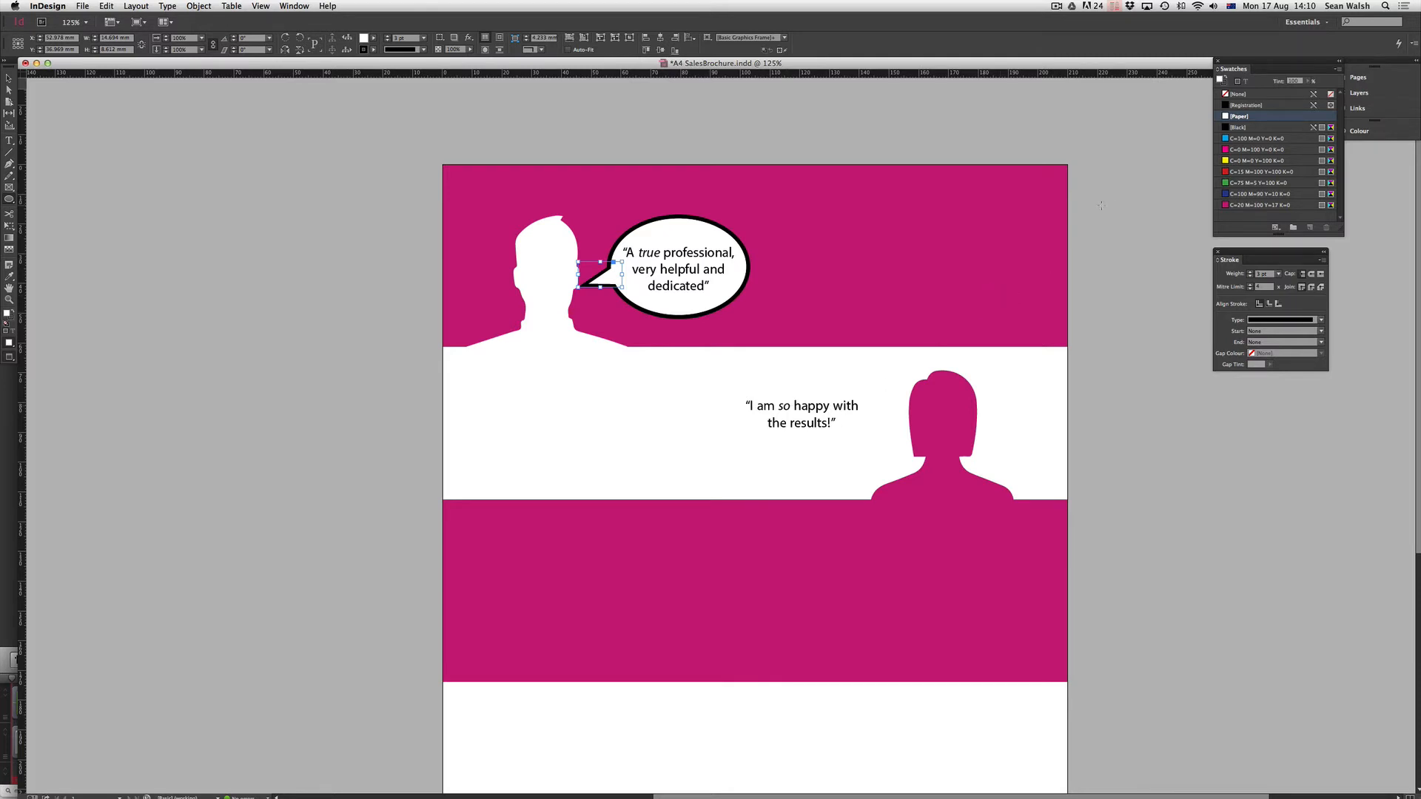
{"action": "mouse_move", "coordinate": [1153, 179]}
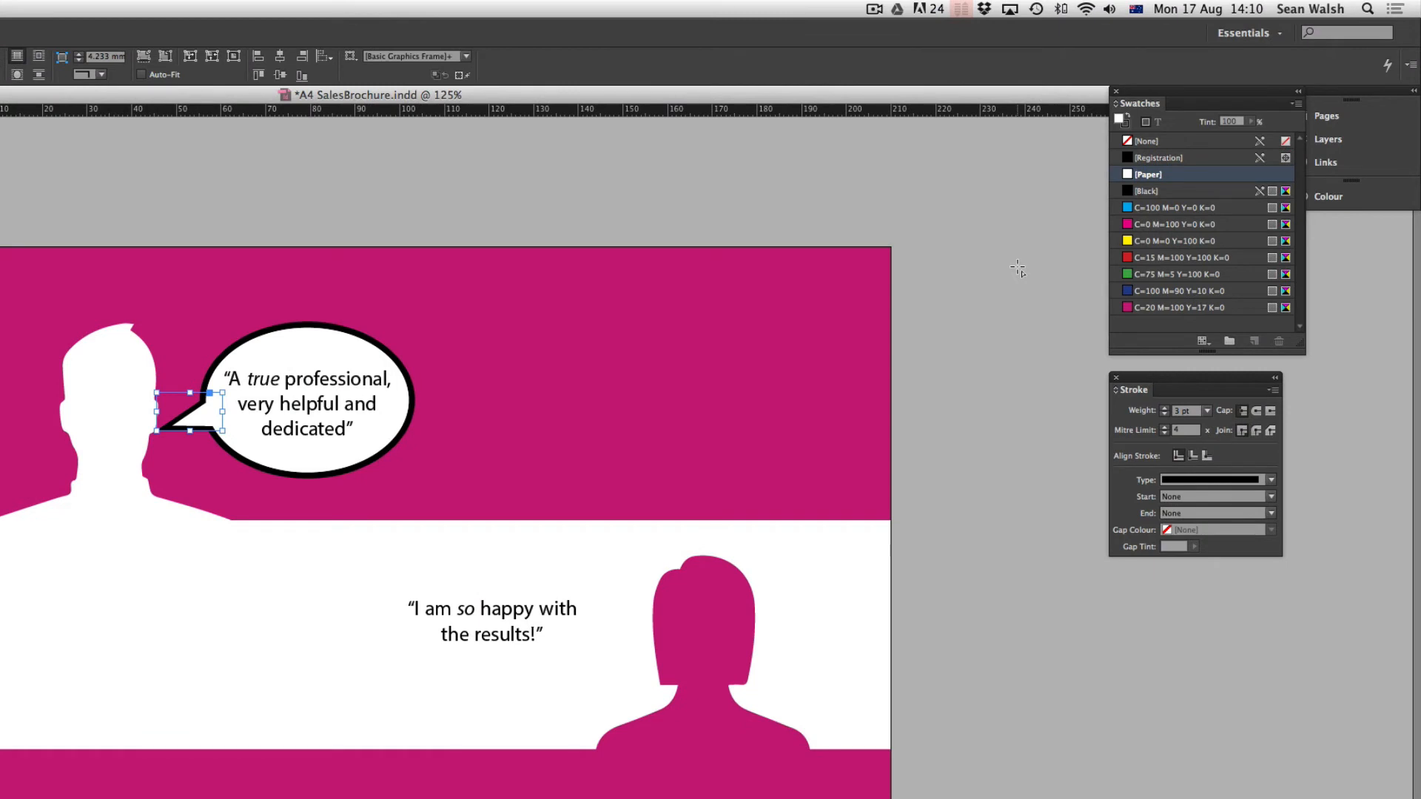
{"action": "mouse_move", "coordinate": [1039, 233]}
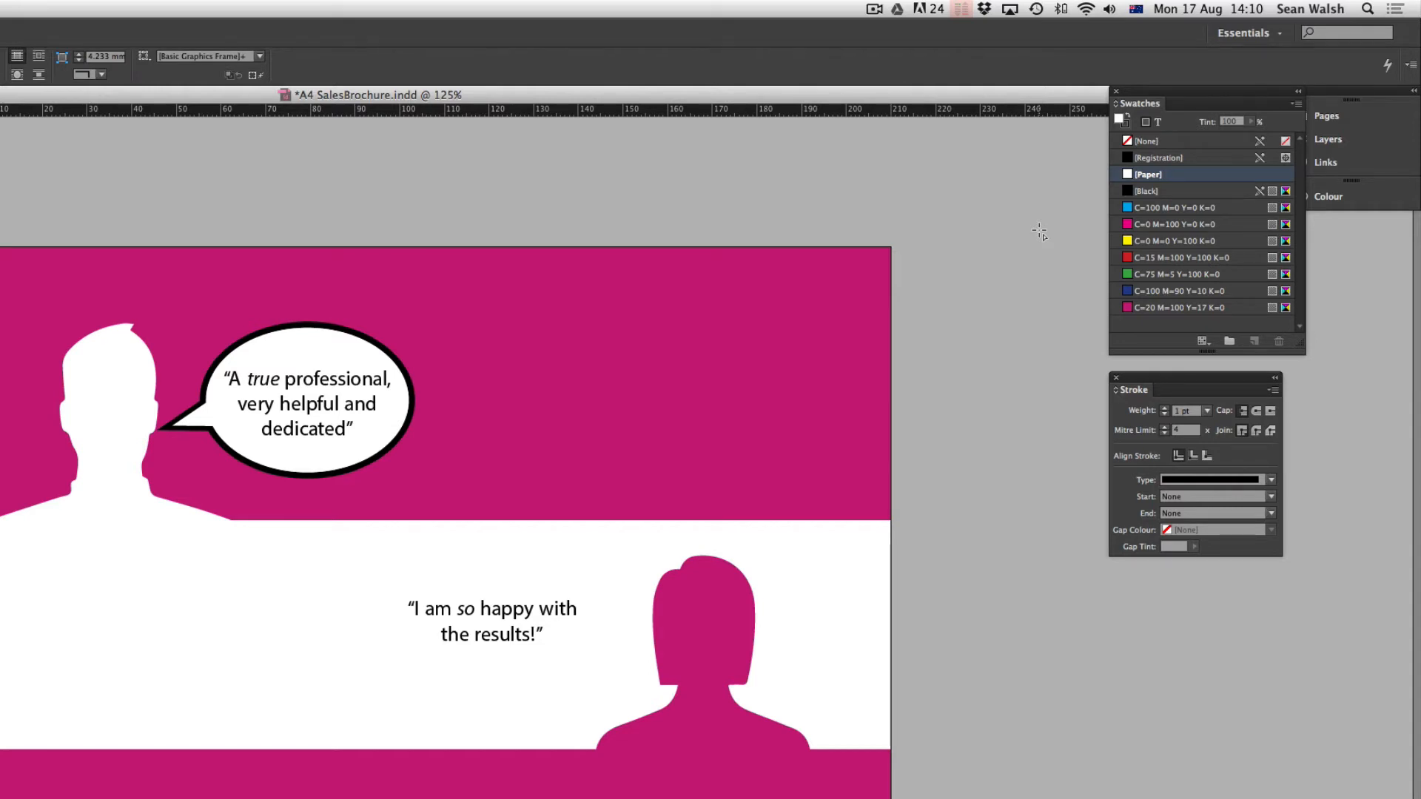
{"action": "mouse_move", "coordinate": [1151, 123]}
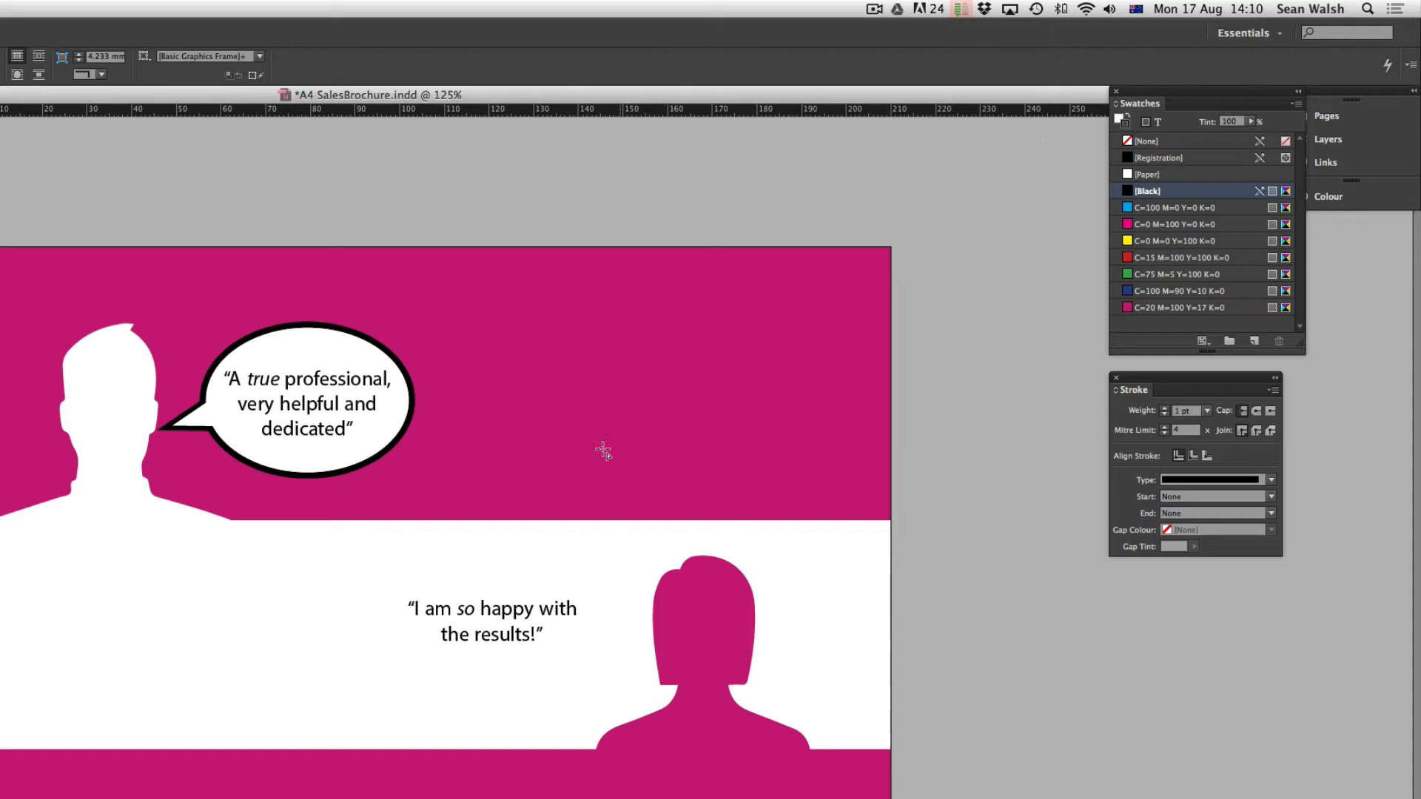
{"action": "mouse_move", "coordinate": [486, 625]}
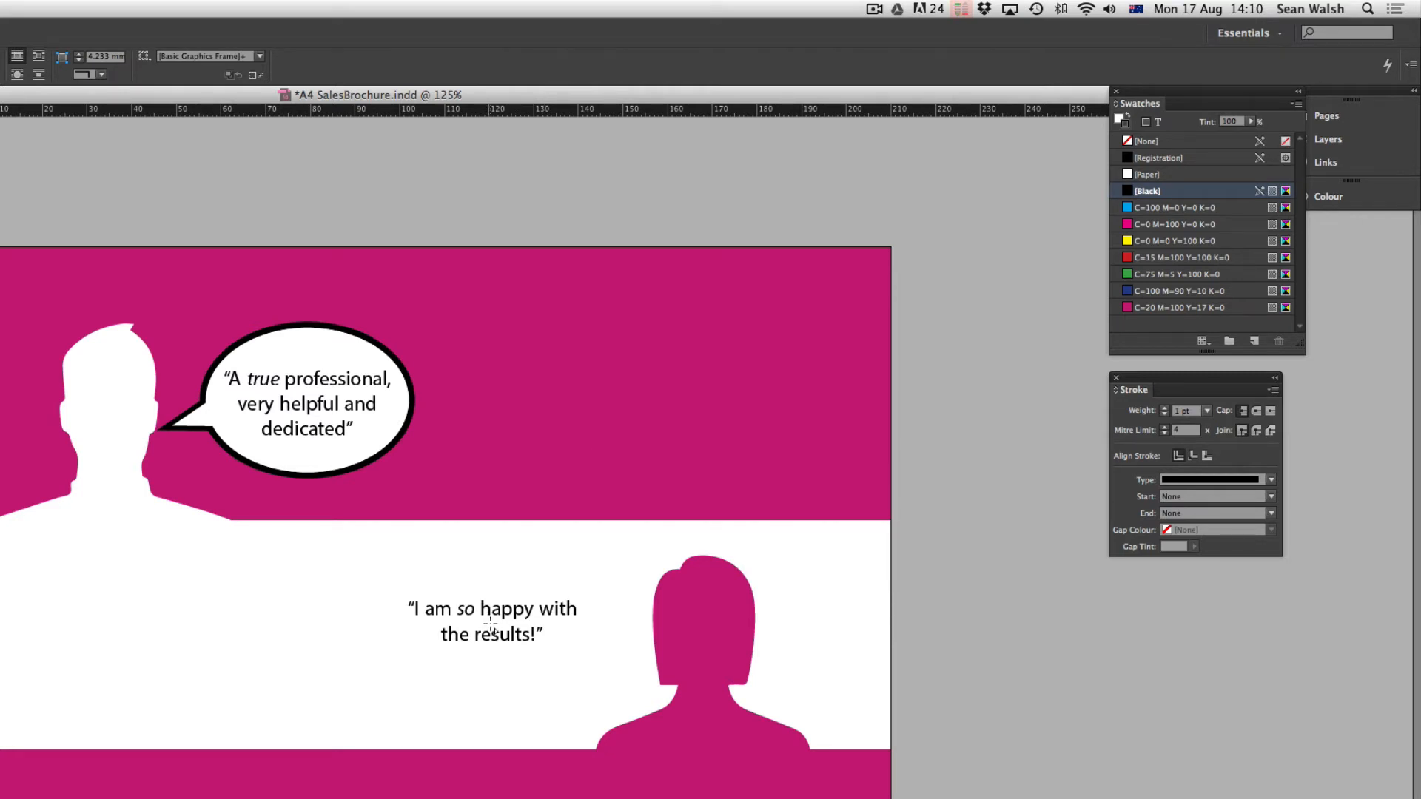
Draw the oval over the woman's quote and align its 4 pt black stroke to the outside
{"action": "double_click", "coordinate": [503, 609]}
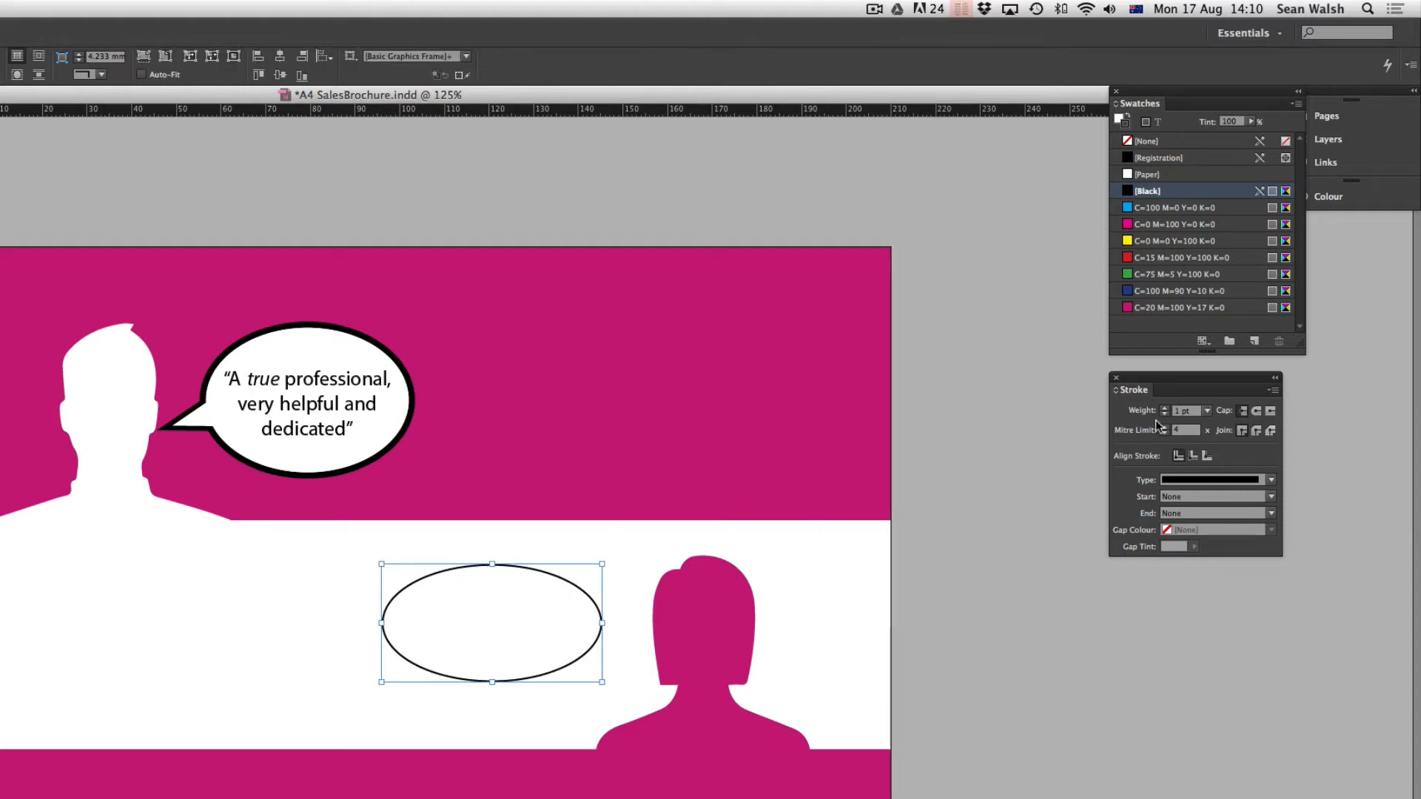
{"action": "mouse_move", "coordinate": [1144, 405]}
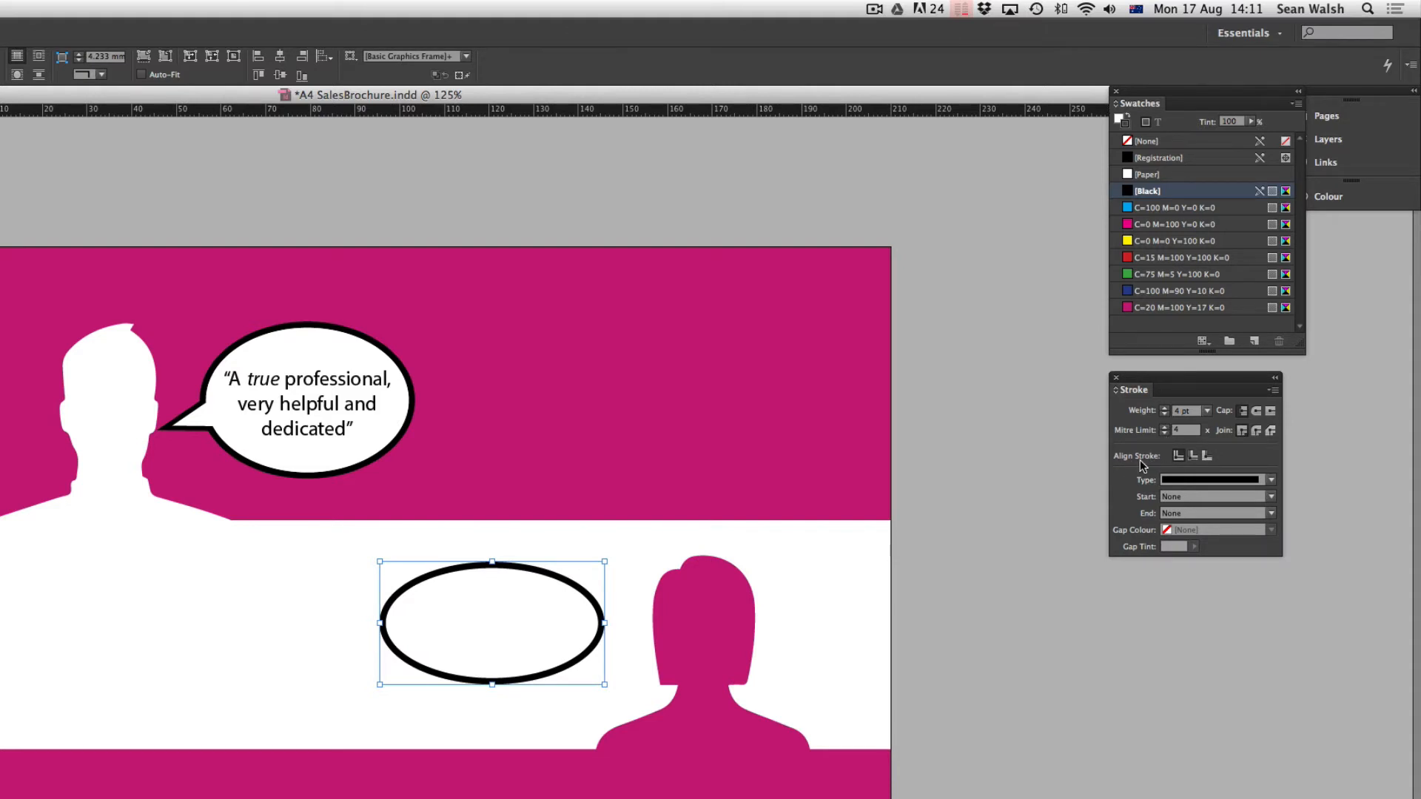
{"action": "mouse_move", "coordinate": [1144, 465]}
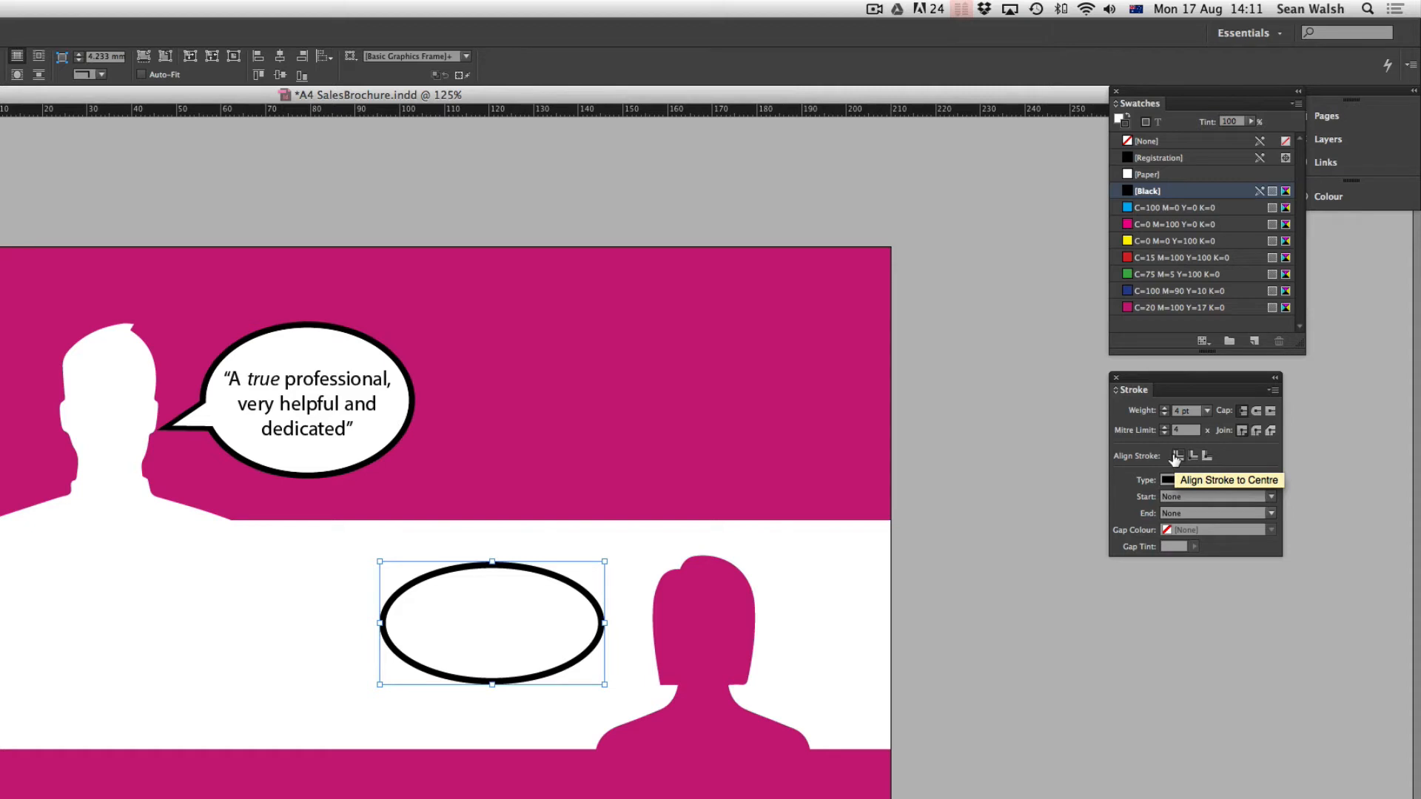
{"action": "mouse_move", "coordinate": [1206, 456]}
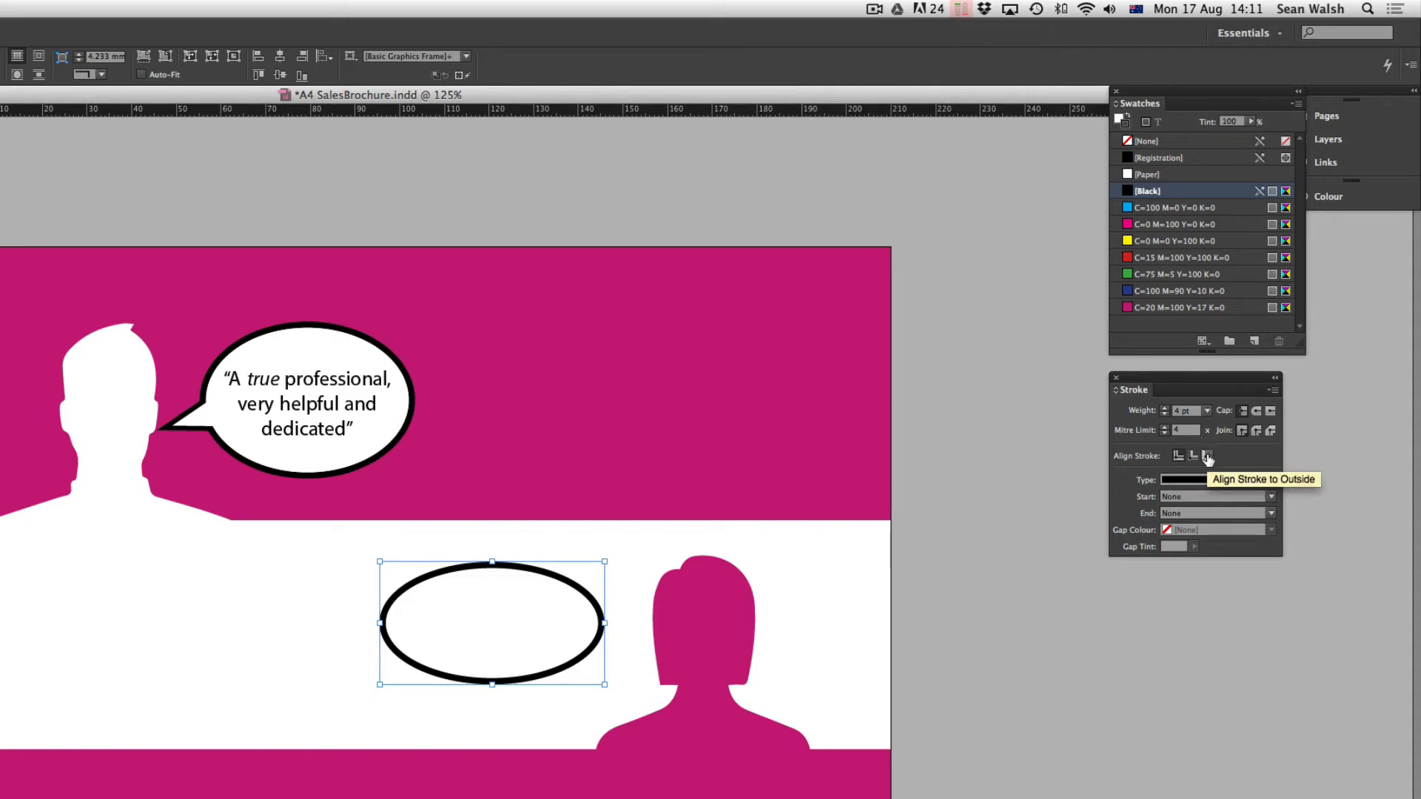
{"action": "left_click", "coordinate": [1206, 456]}
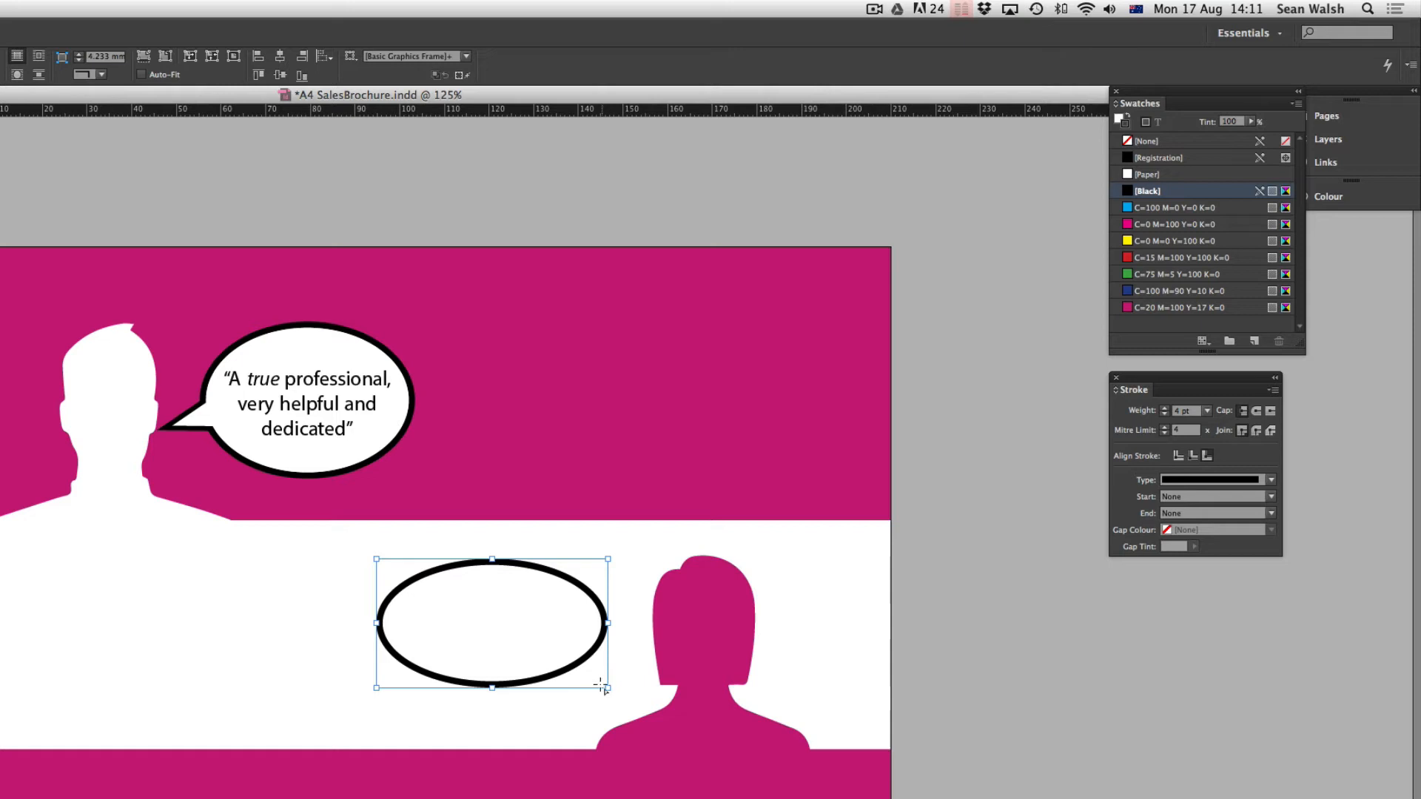
{"action": "mouse_move", "coordinate": [594, 687]}
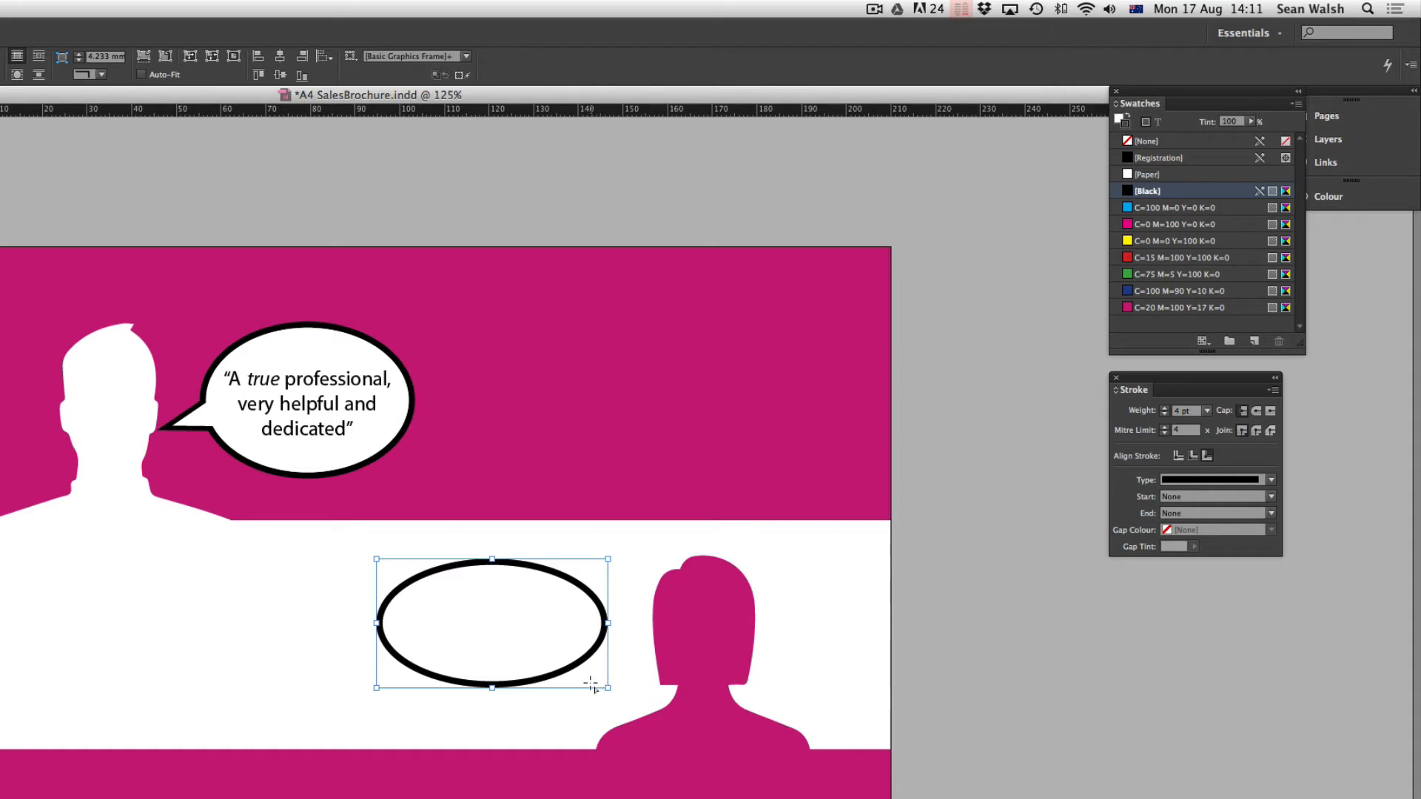
{"action": "mouse_move", "coordinate": [585, 686]}
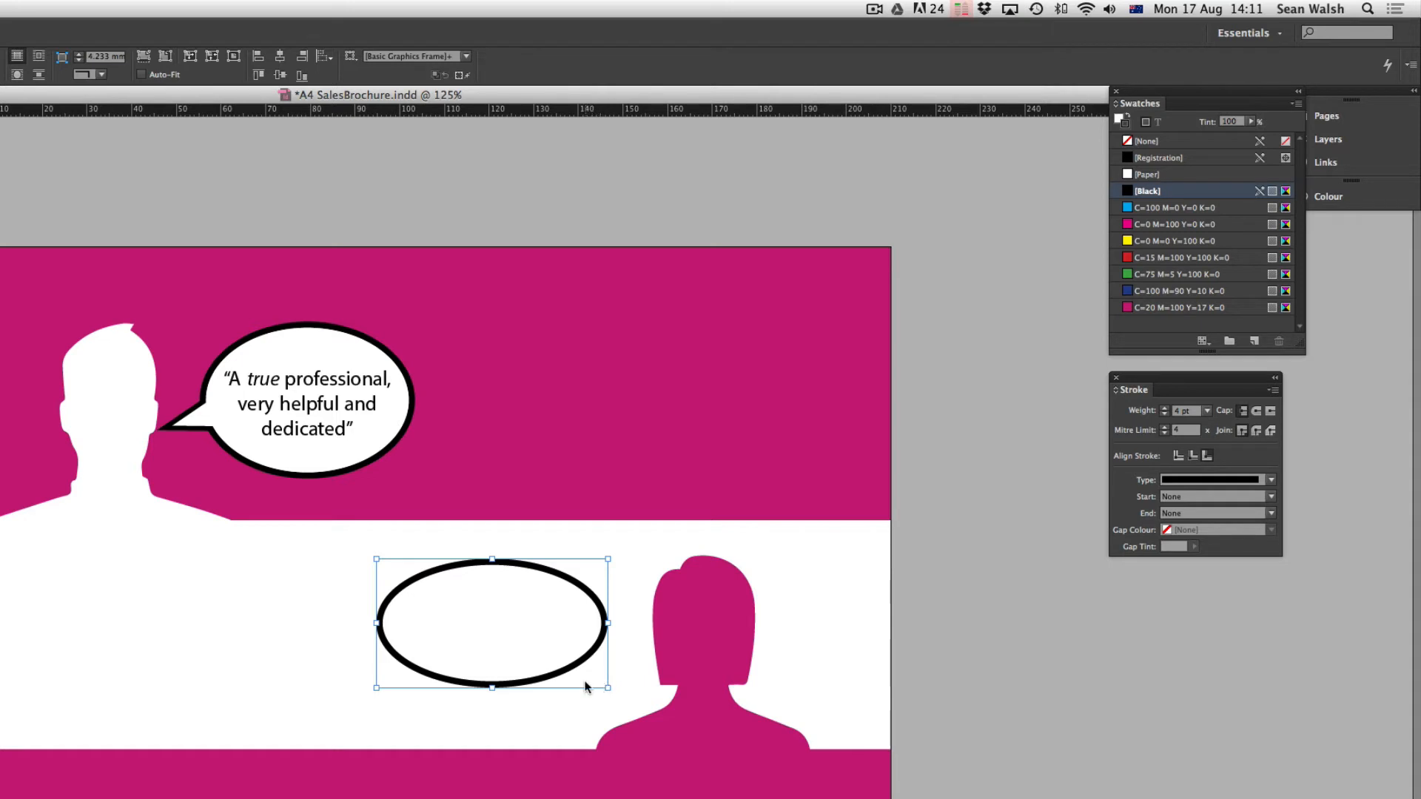
{"action": "mouse_move", "coordinate": [452, 632]}
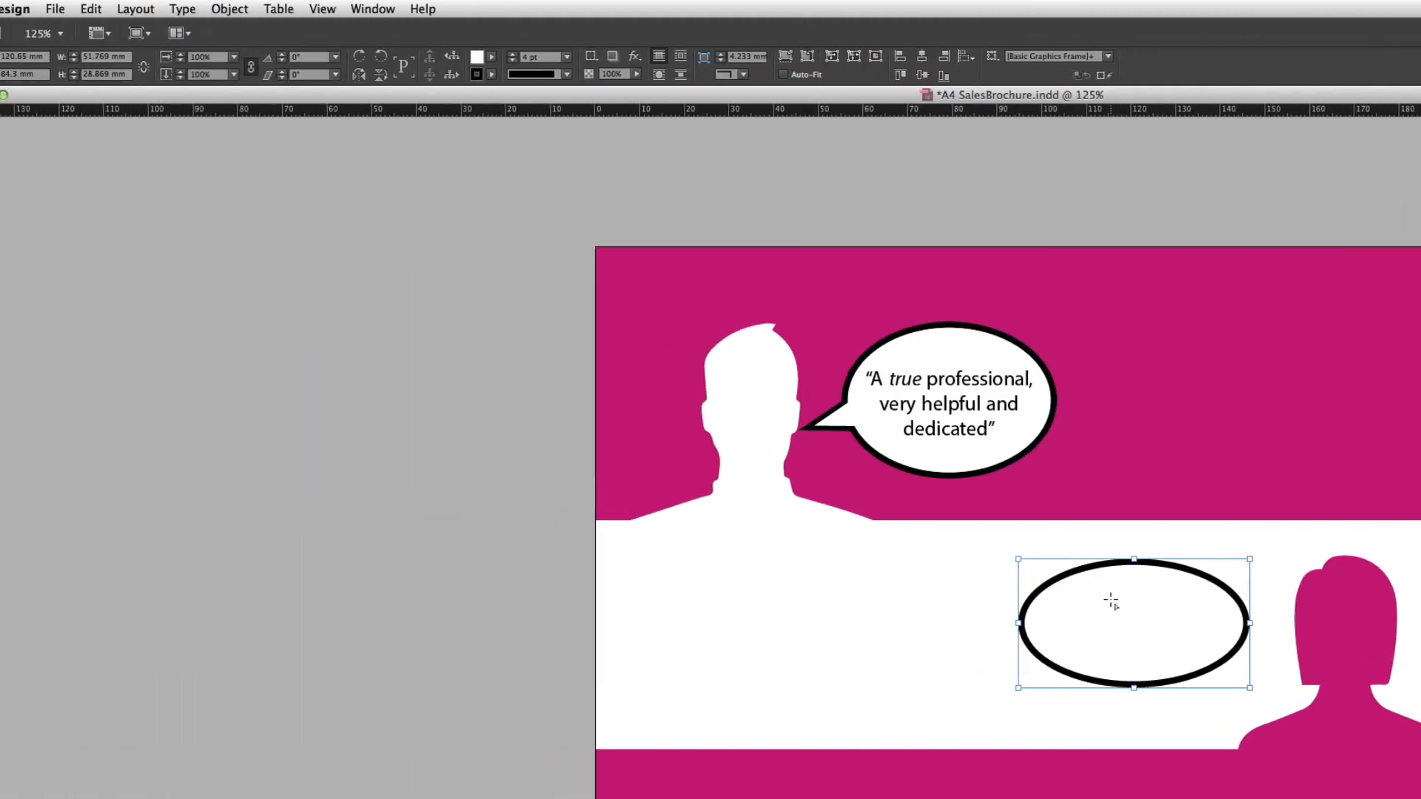
Paste a copy of the white oval in place via Edit and give the copy no stroke colour
{"action": "left_click", "coordinate": [117, 9]}
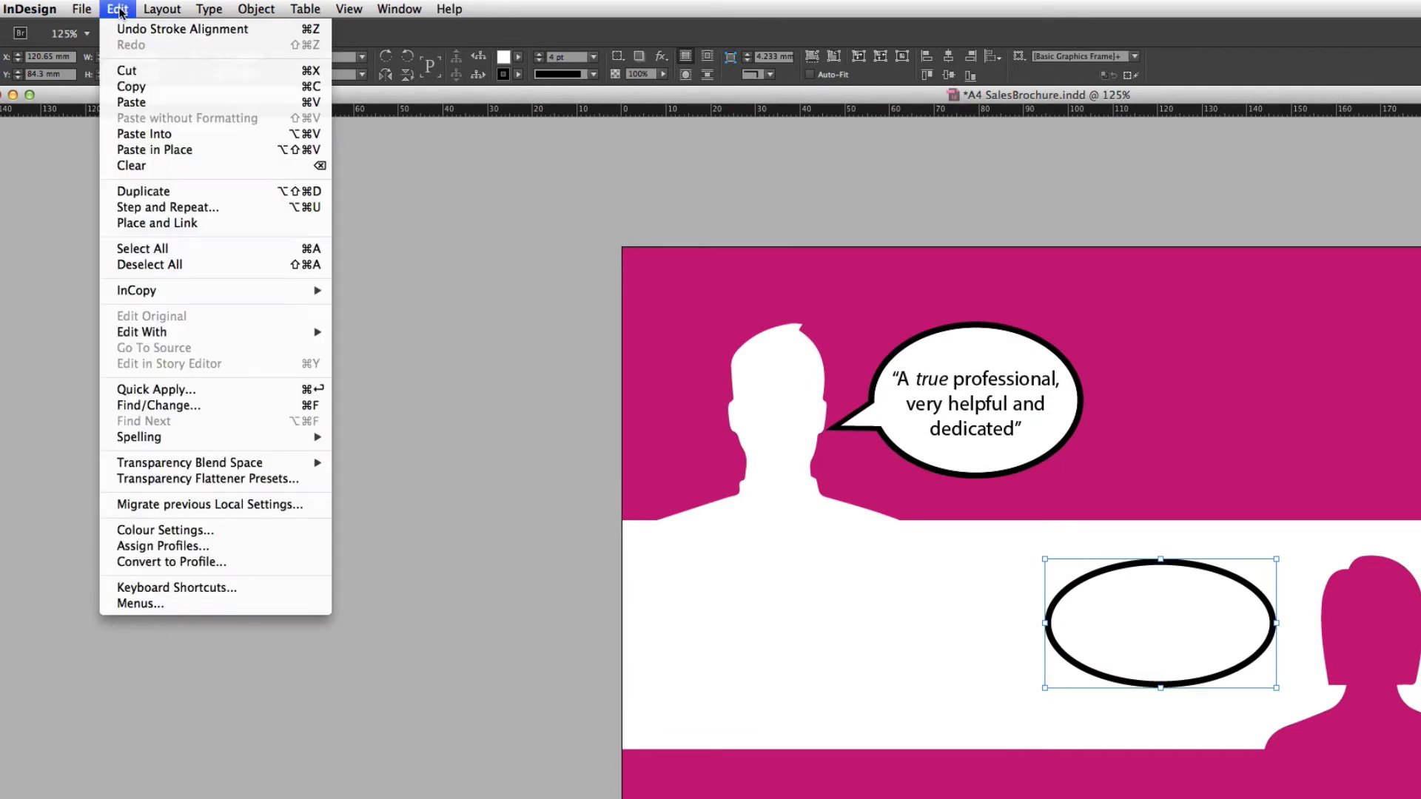
{"action": "mouse_move", "coordinate": [154, 149]}
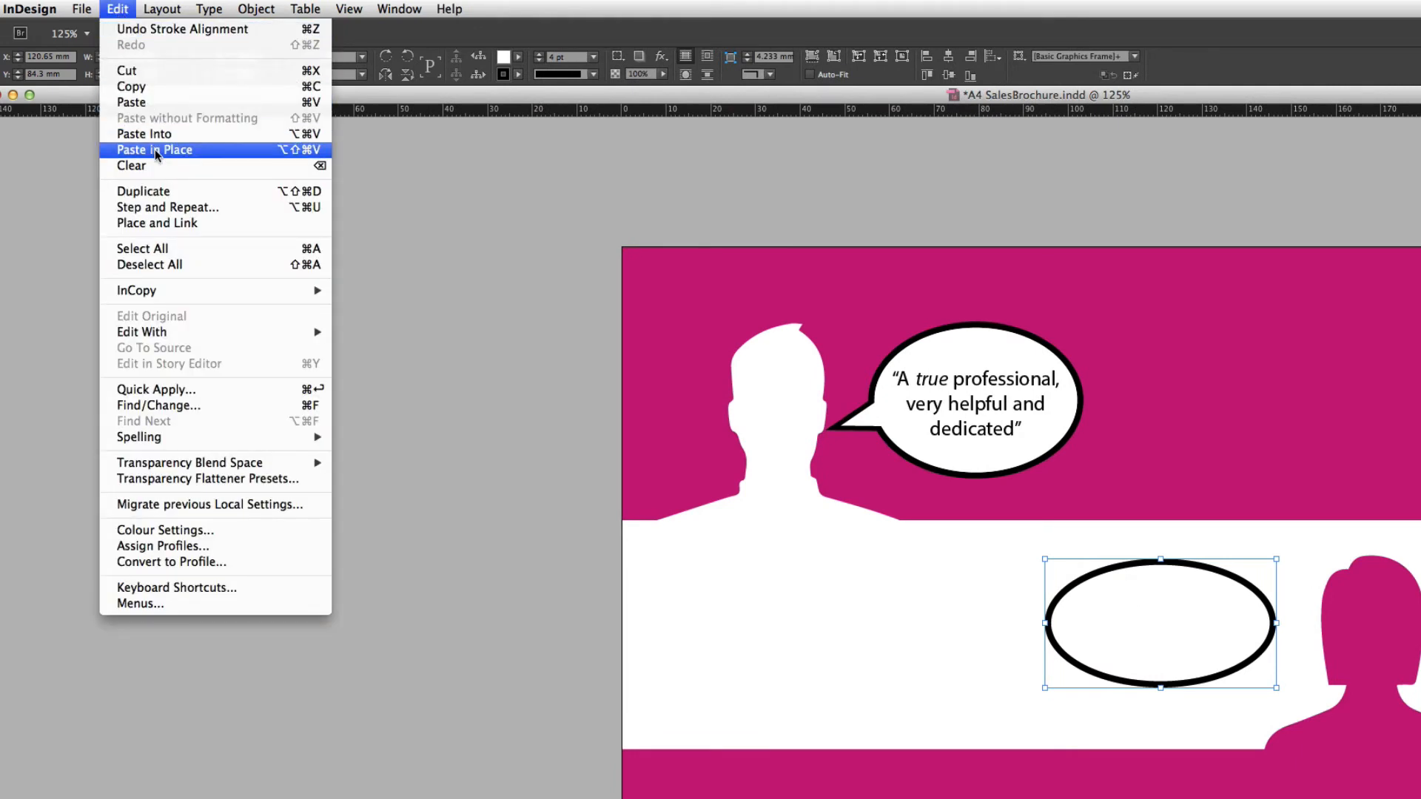
{"action": "left_click", "coordinate": [154, 150]}
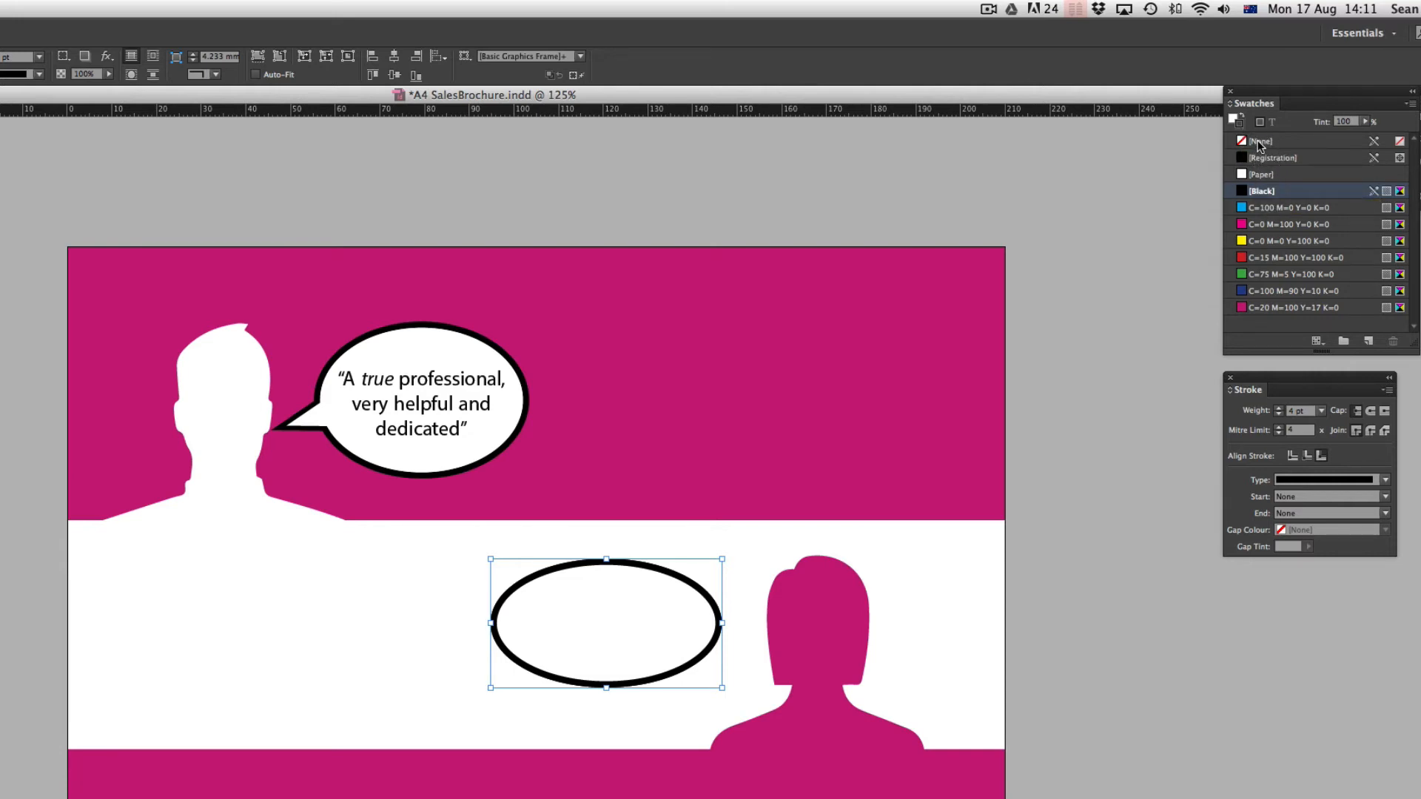
{"action": "left_click", "coordinate": [1258, 140]}
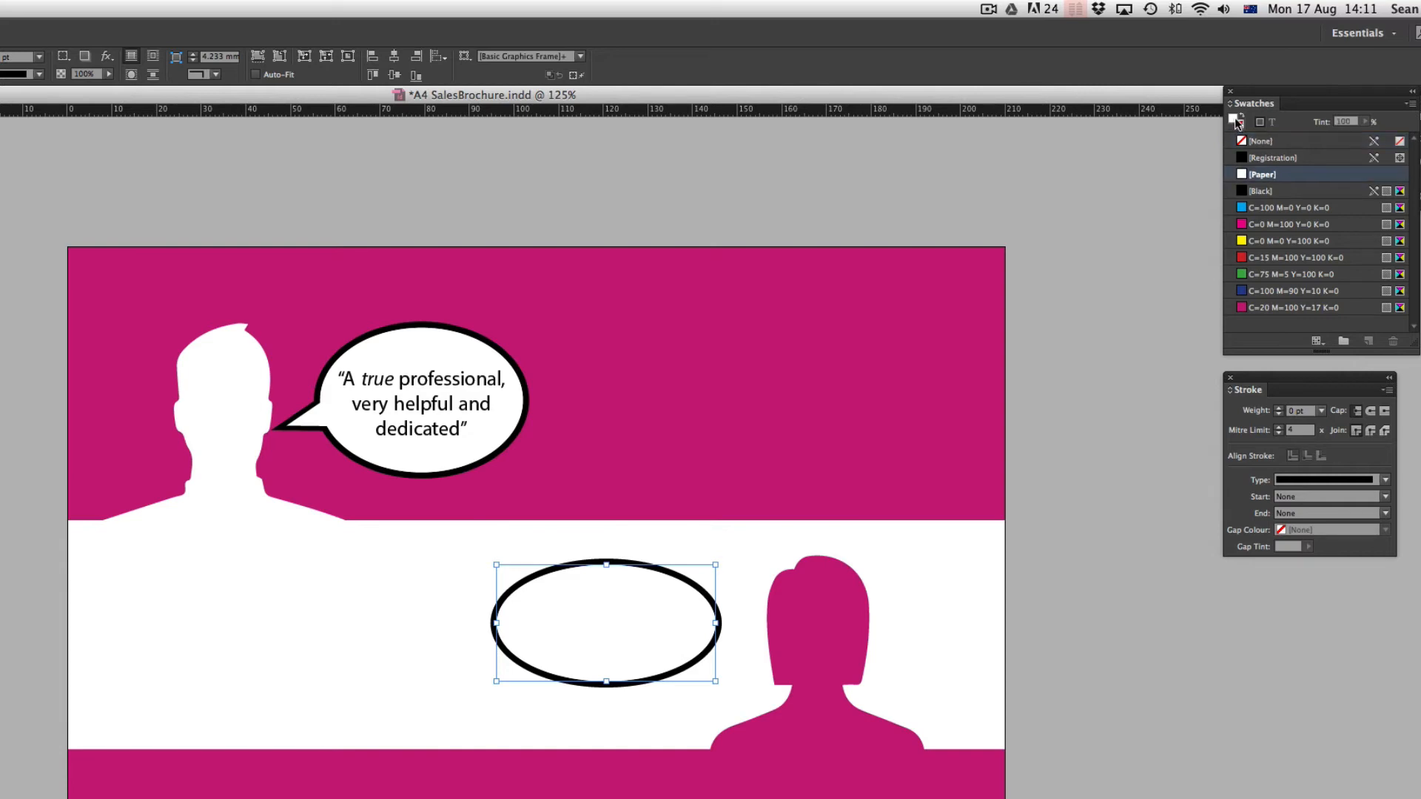
{"action": "mouse_move", "coordinate": [1264, 175]}
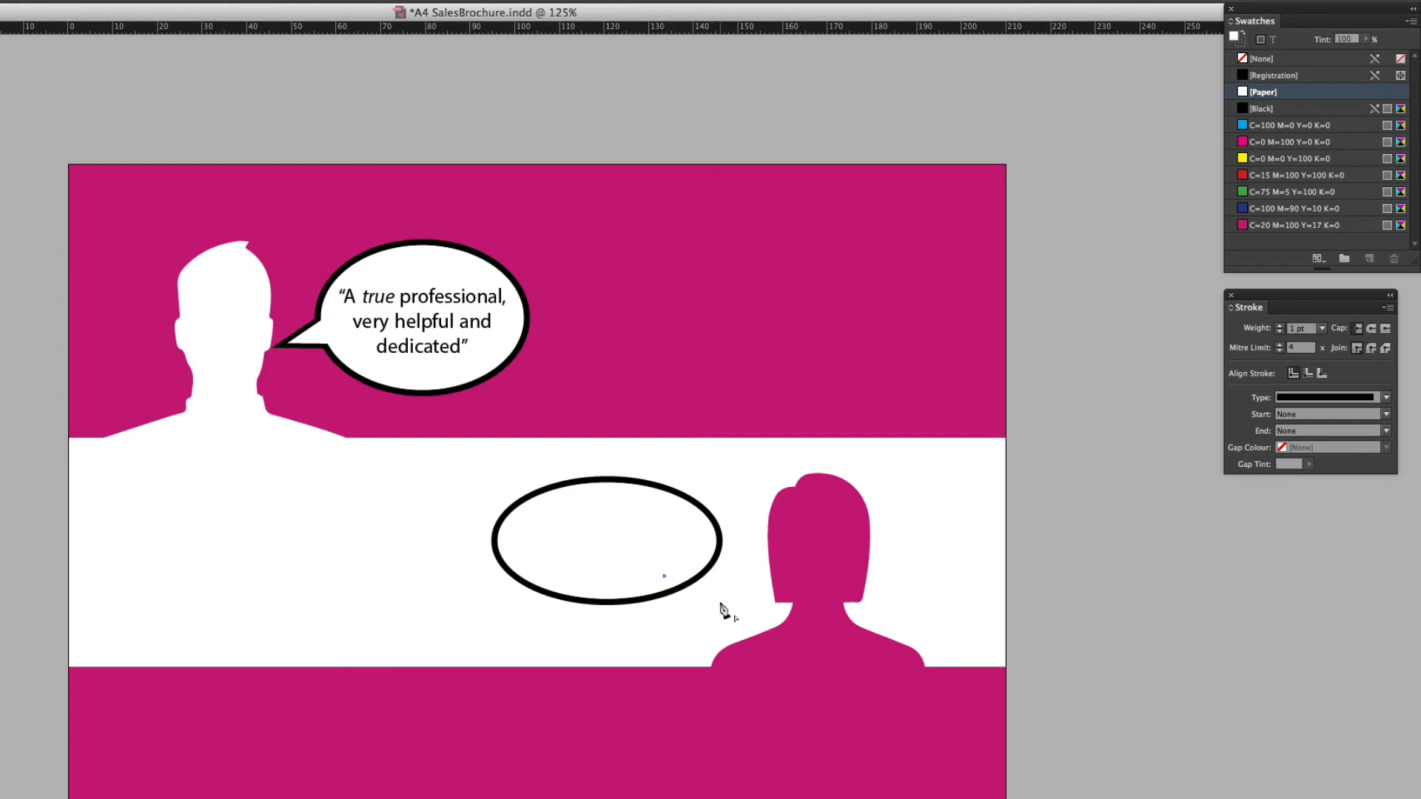
Draw the V-shaped tail below the ellipse's right side with the Pen tool
{"action": "left_click_drag", "start_coordinate": [666, 579], "coordinate": [725, 615]}
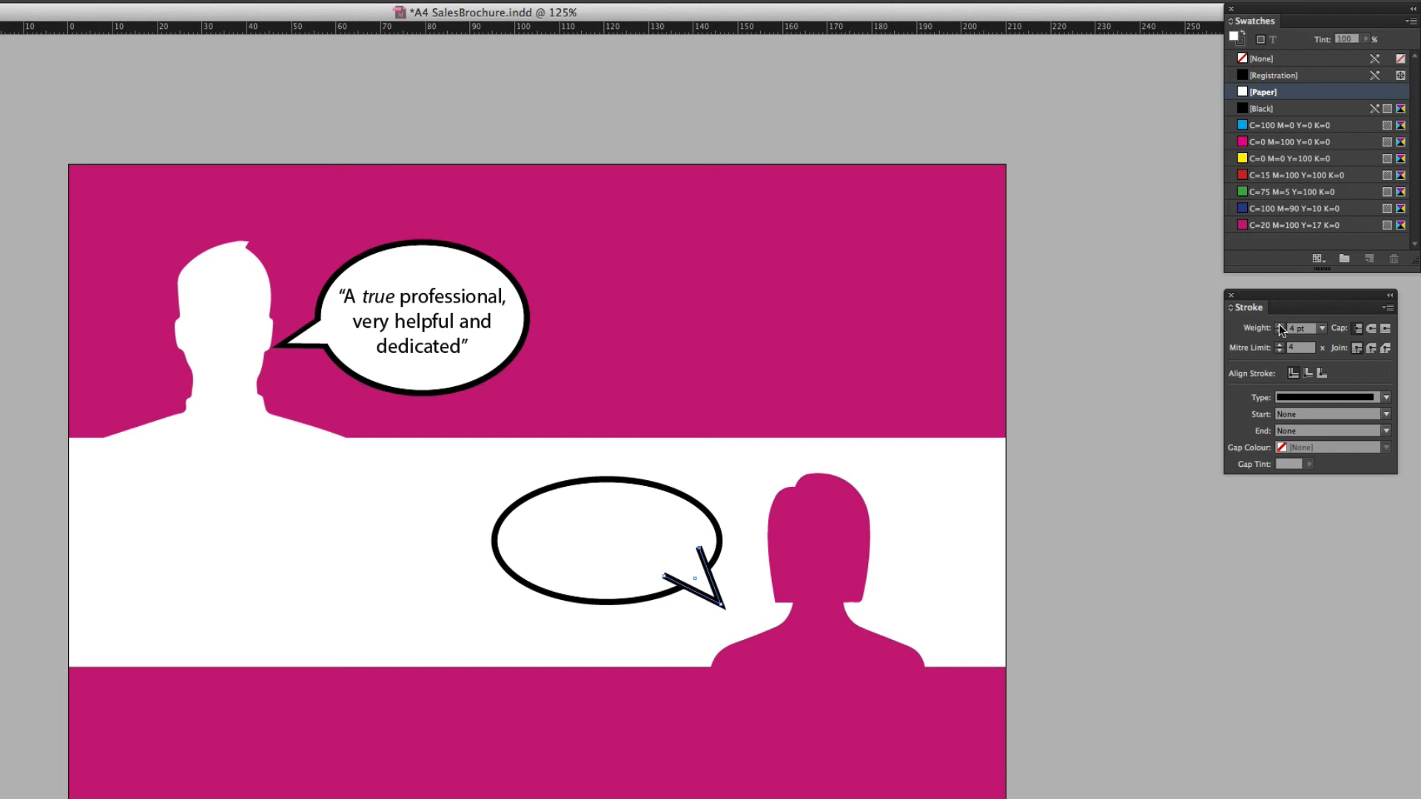
{"action": "mouse_move", "coordinate": [1058, 499]}
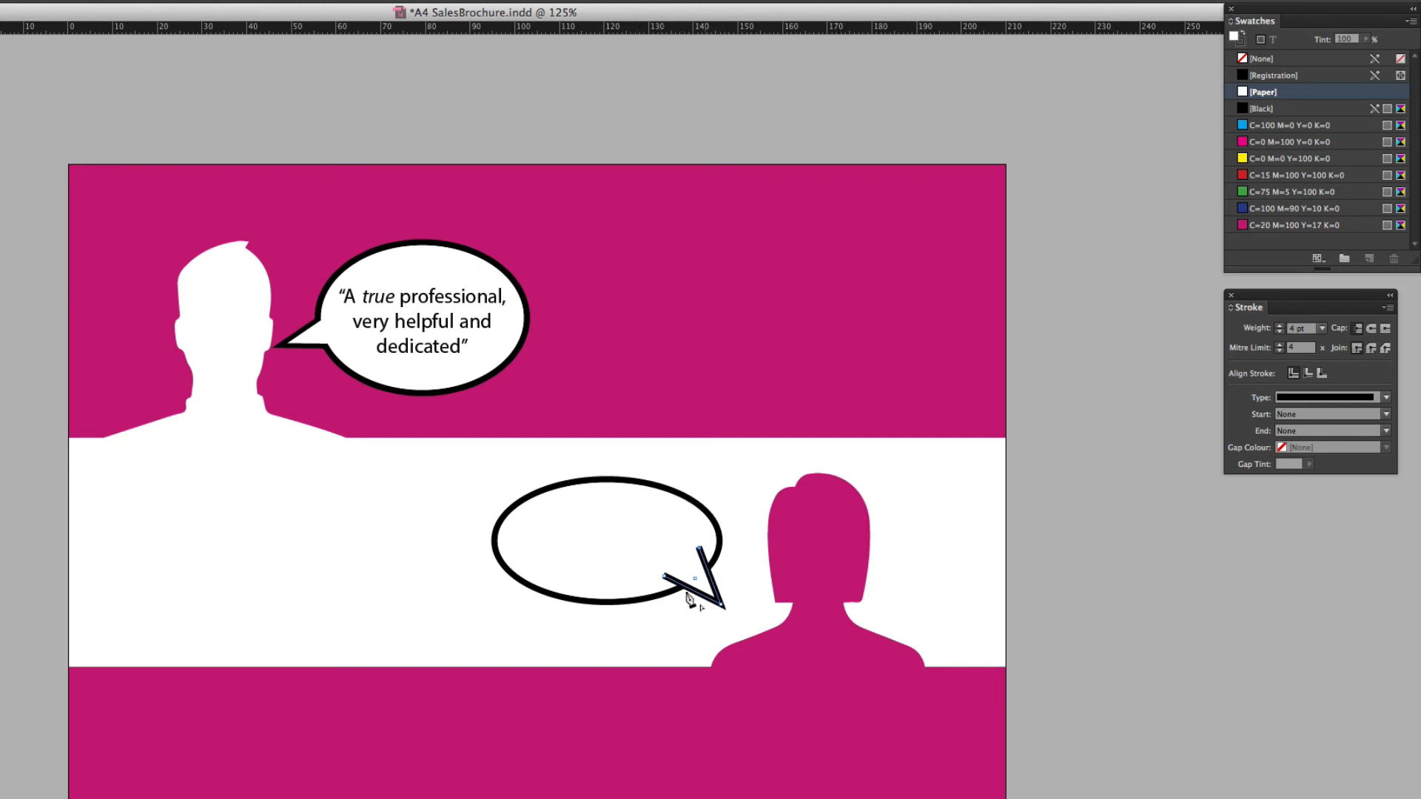
{"action": "mouse_move", "coordinate": [756, 564]}
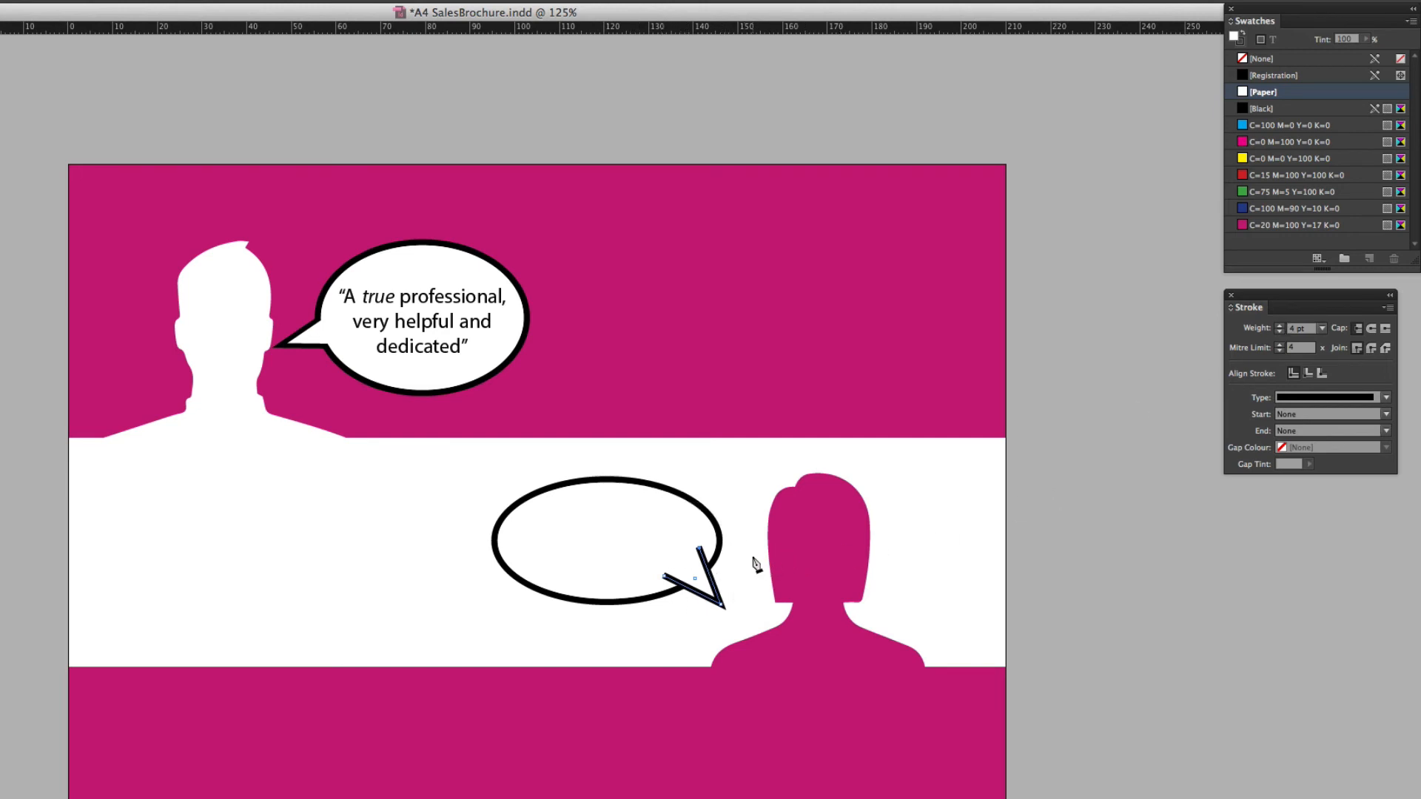
{"action": "mouse_move", "coordinate": [670, 535]}
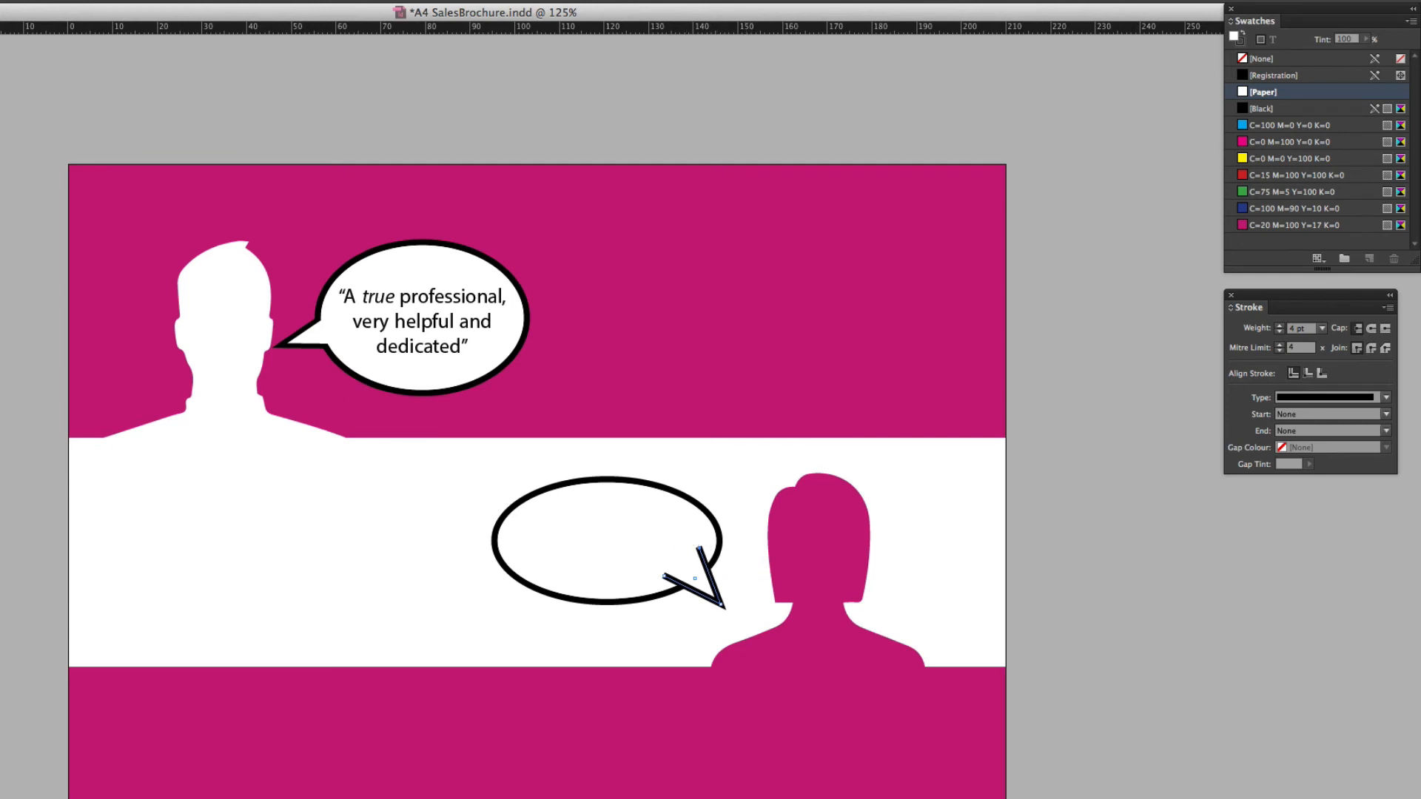
Send the triangle tail backward behind the ellipse via Arrange and nudge it into place
{"action": "left_click", "coordinate": [692, 575]}
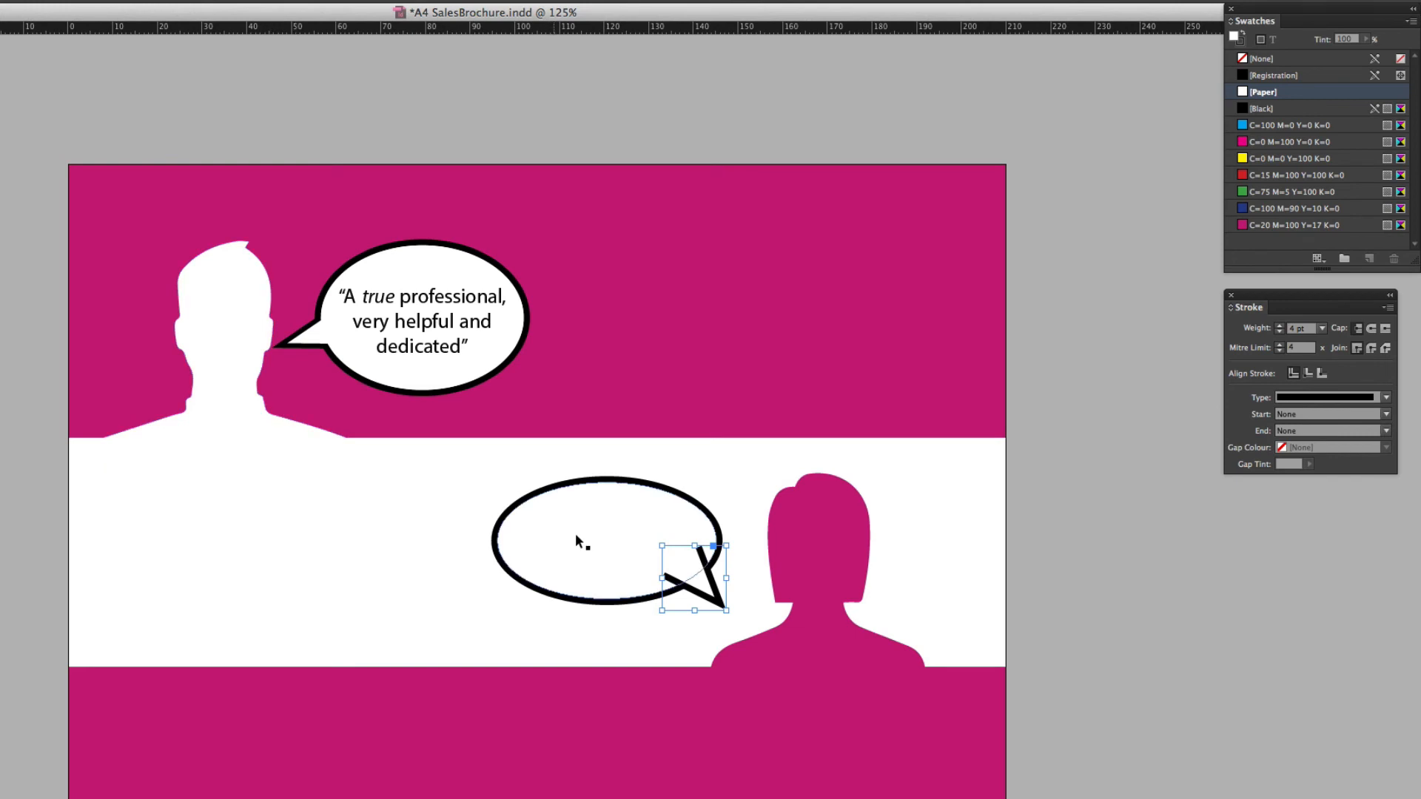
{"action": "right_click", "coordinate": [675, 587]}
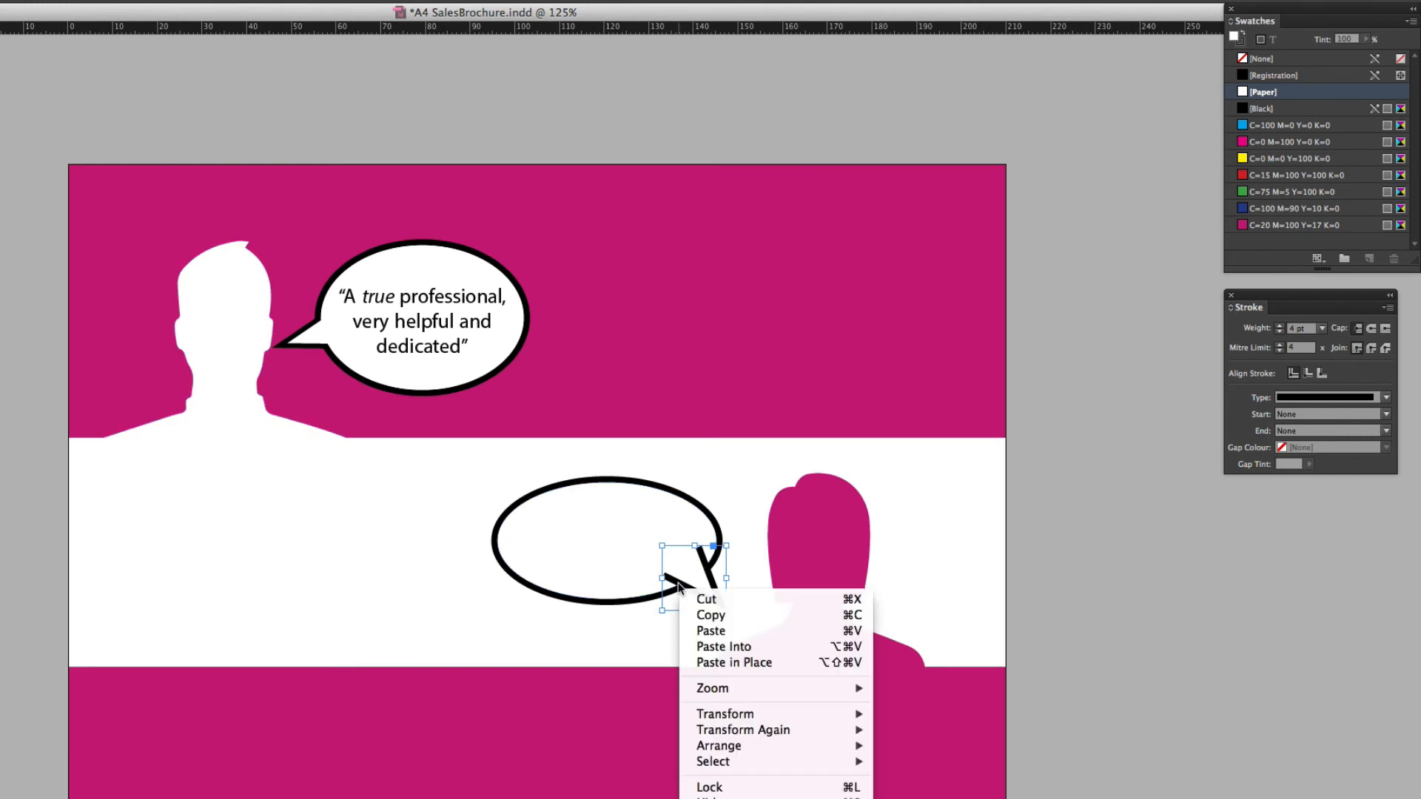
{"action": "mouse_move", "coordinate": [674, 588]}
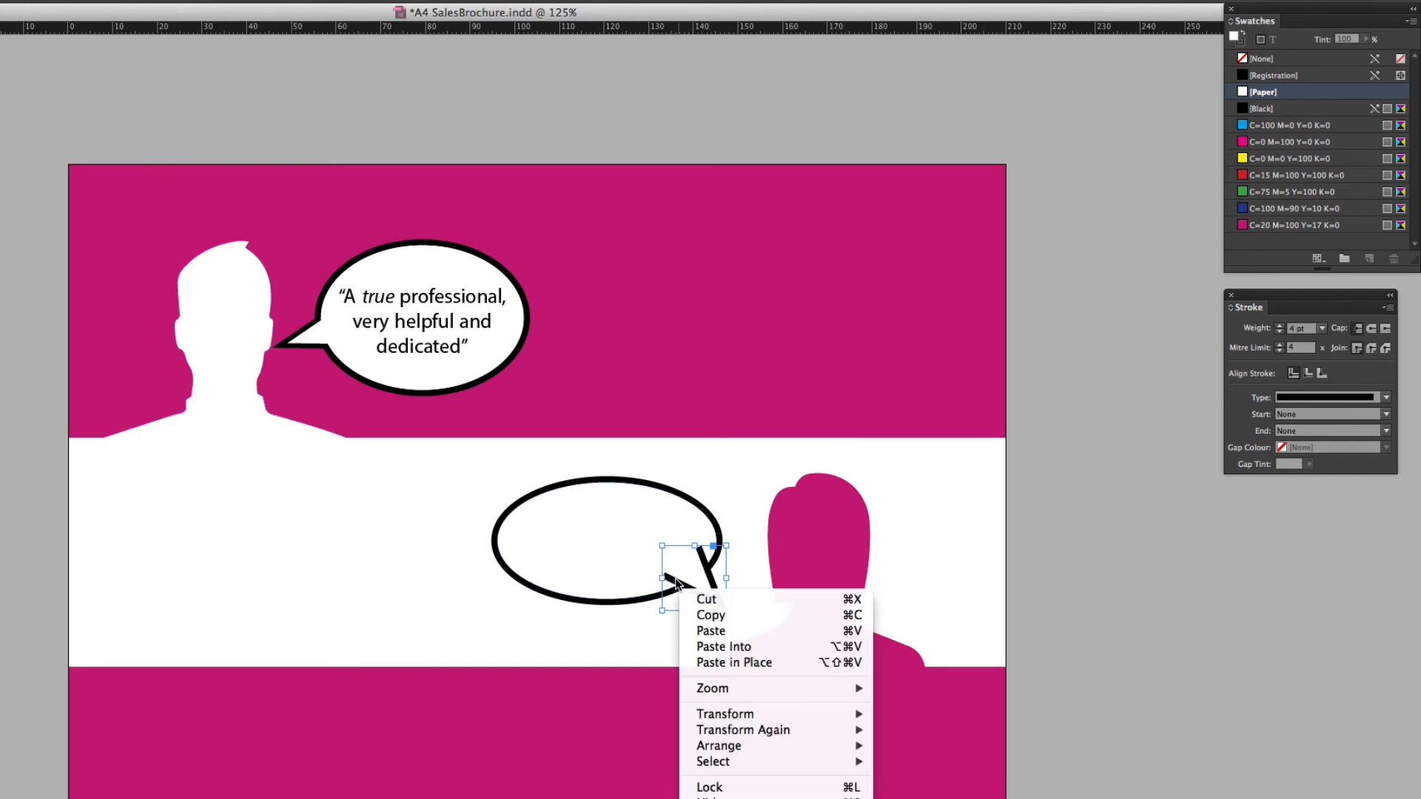
{"action": "mouse_move", "coordinate": [713, 615]}
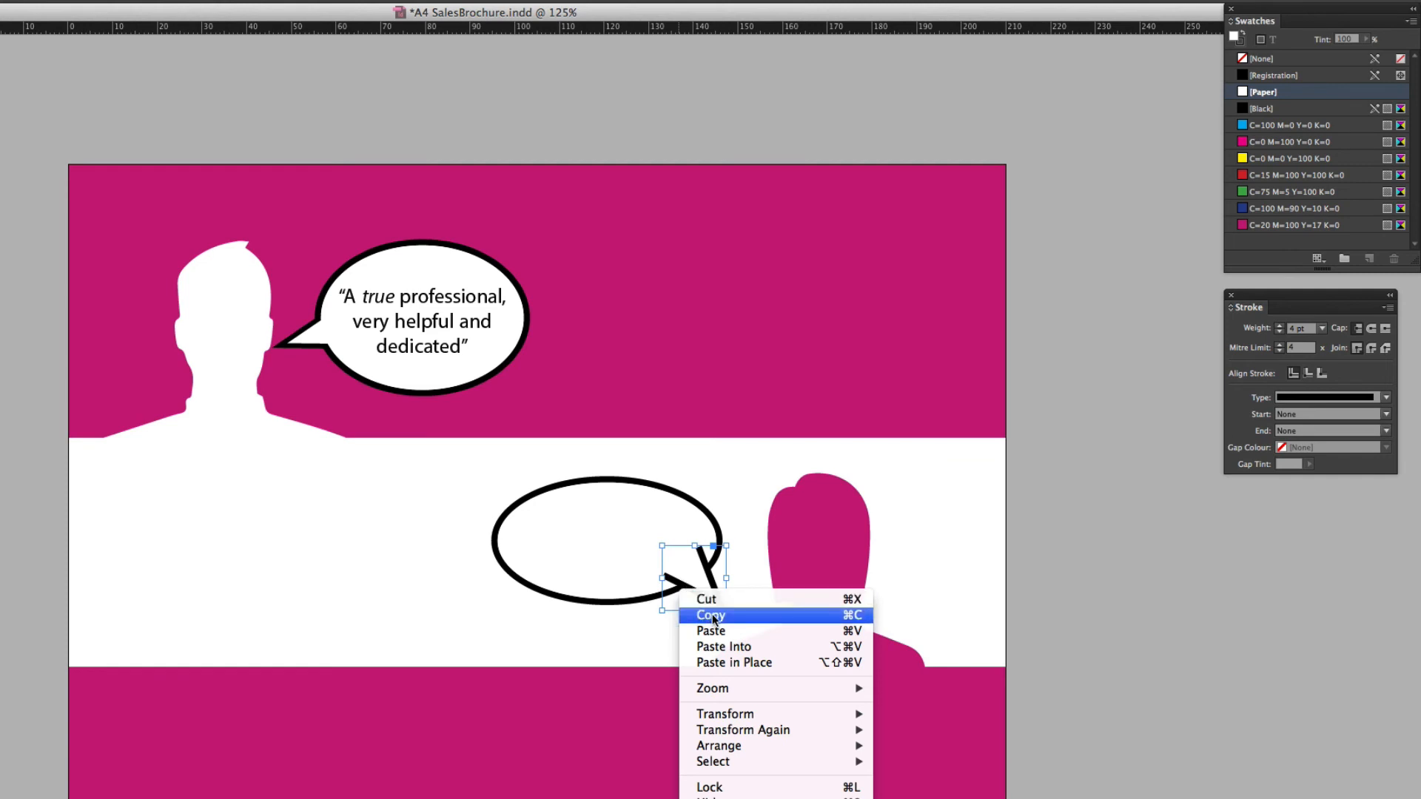
{"action": "mouse_move", "coordinate": [716, 745]}
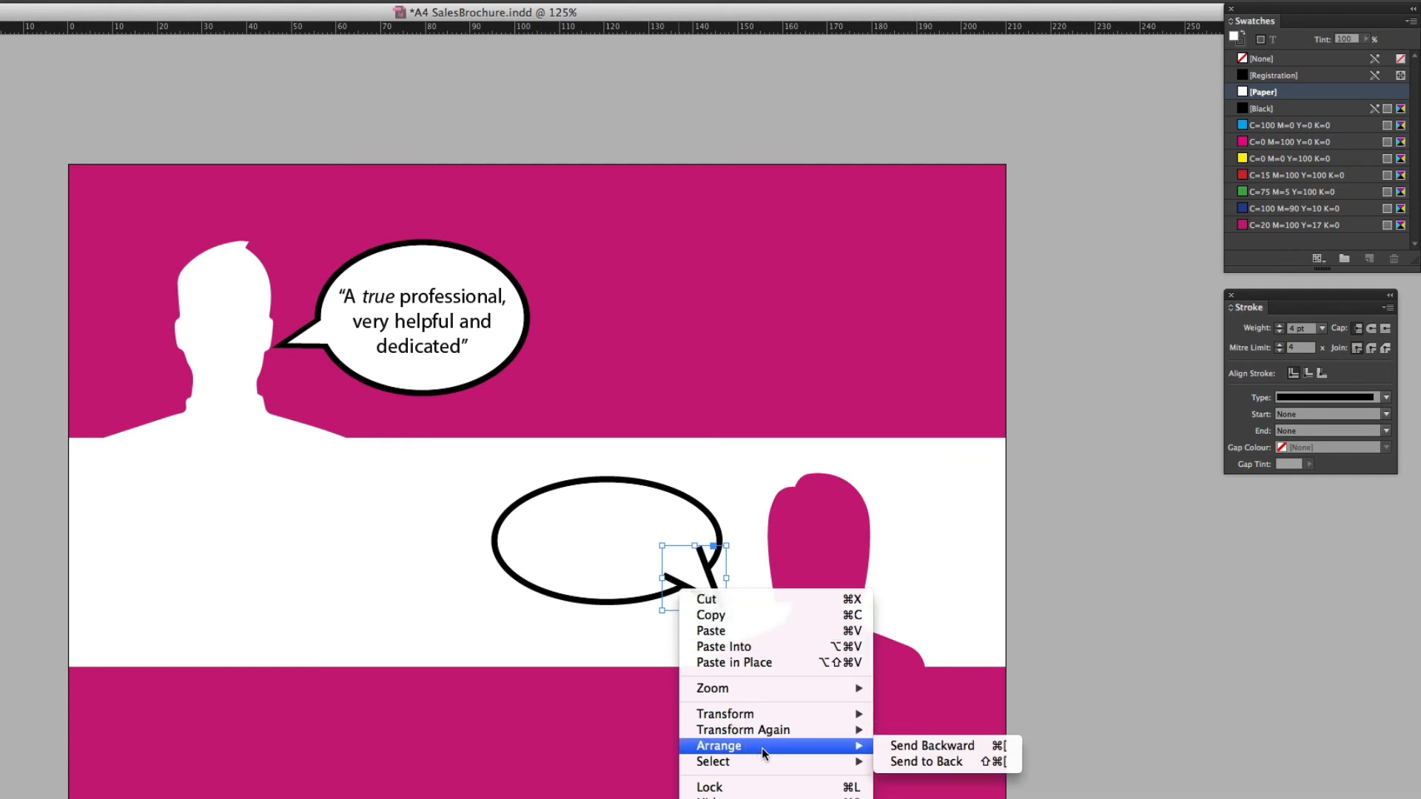
{"action": "mouse_move", "coordinate": [924, 761]}
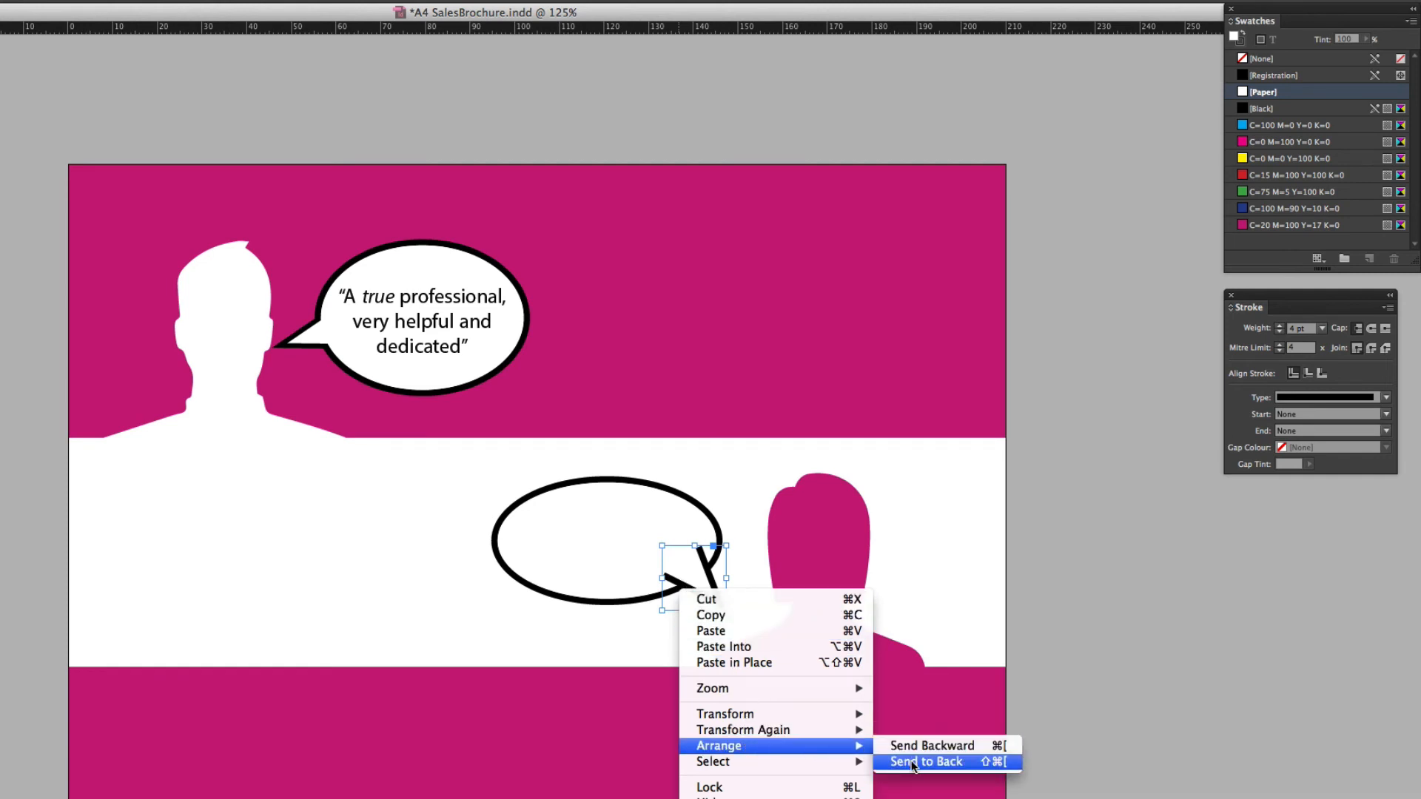
{"action": "mouse_move", "coordinate": [930, 745]}
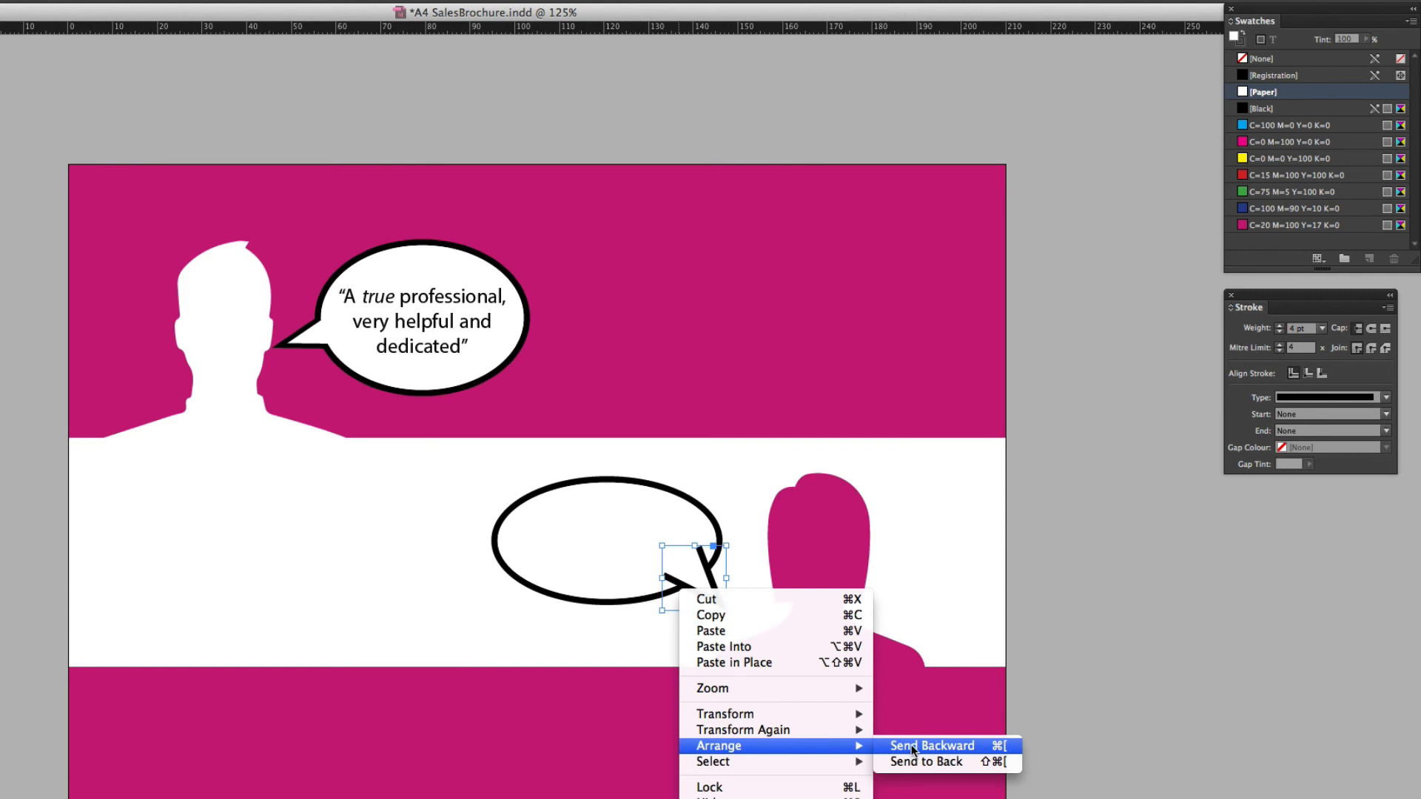
{"action": "left_click", "coordinate": [931, 746]}
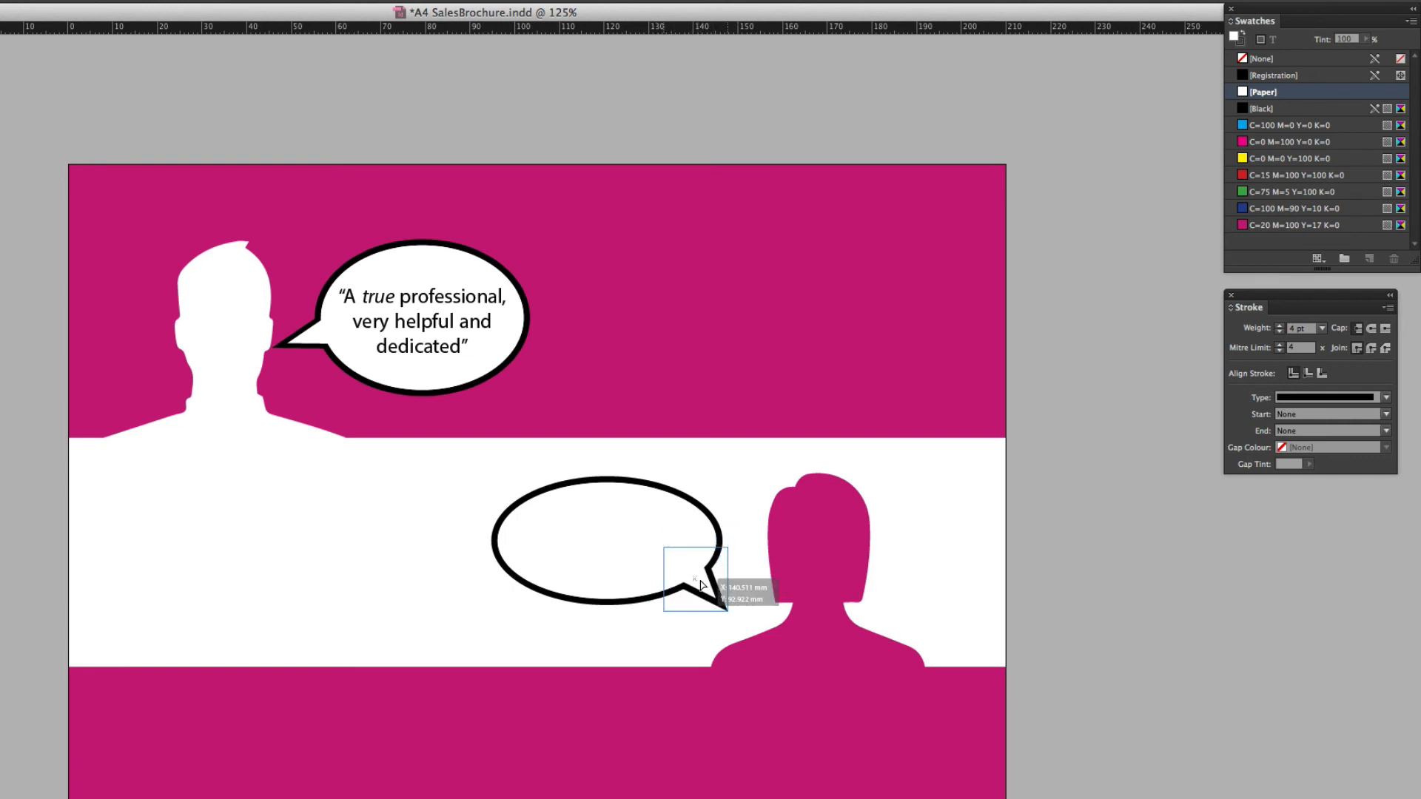
{"action": "left_click", "coordinate": [697, 576]}
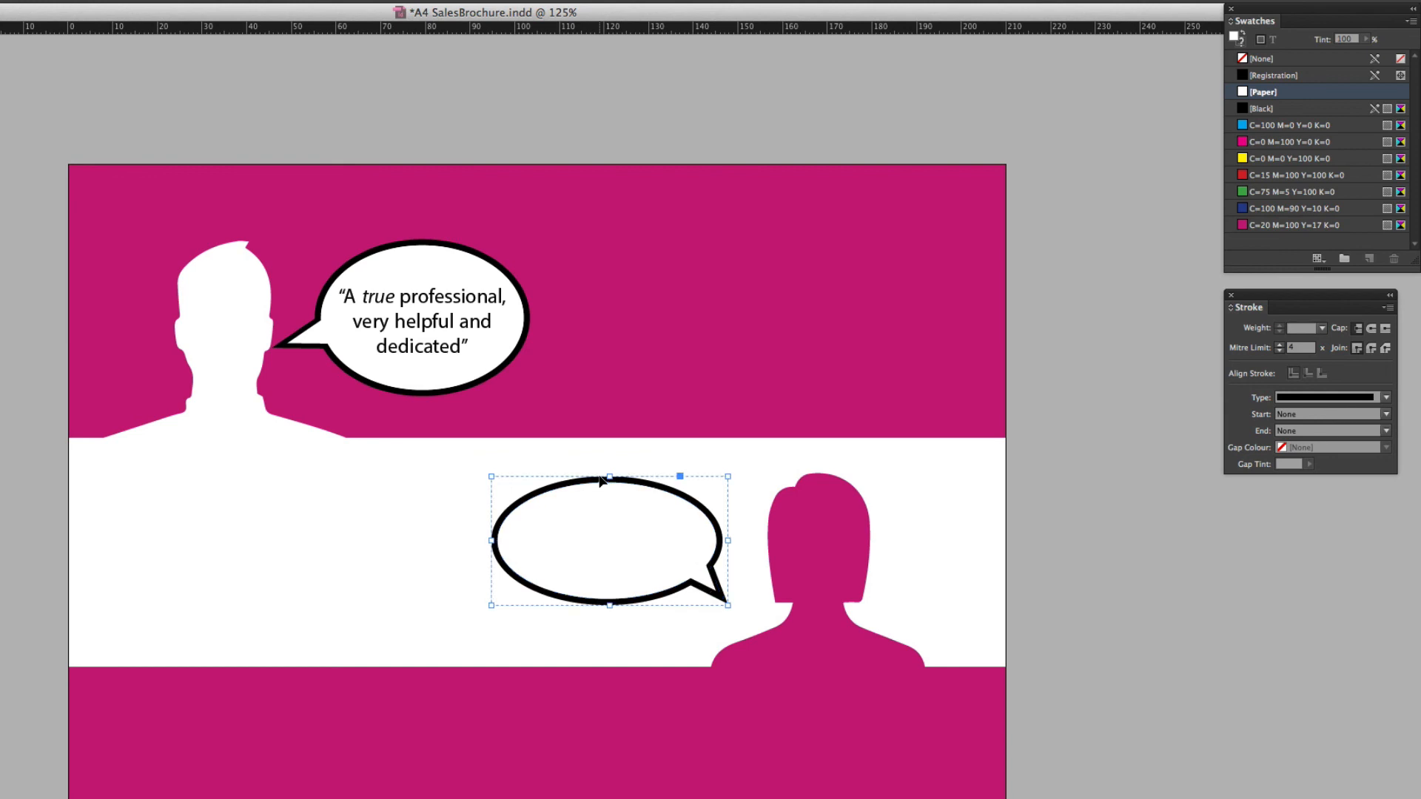
{"action": "mouse_move", "coordinate": [602, 502]}
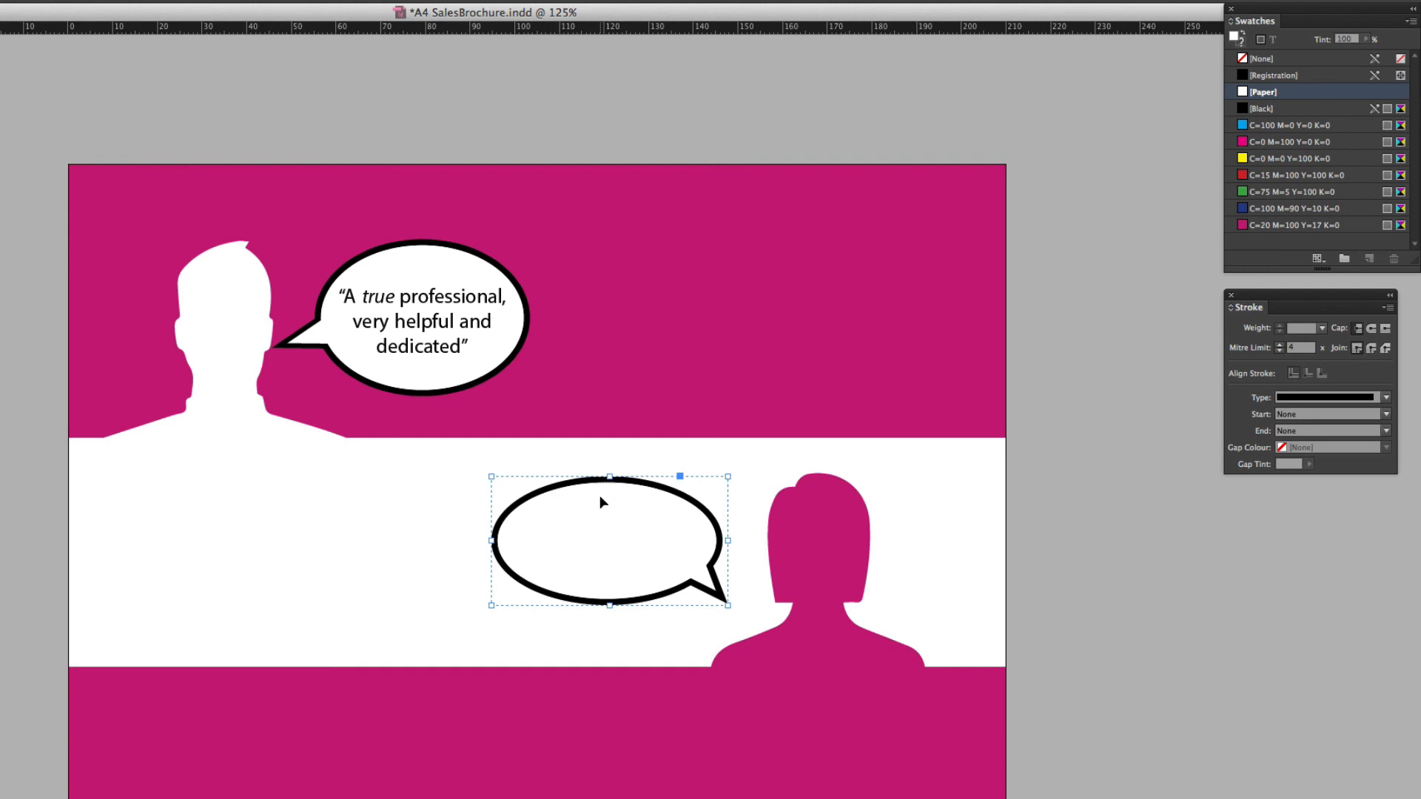
{"action": "mouse_move", "coordinate": [620, 515]}
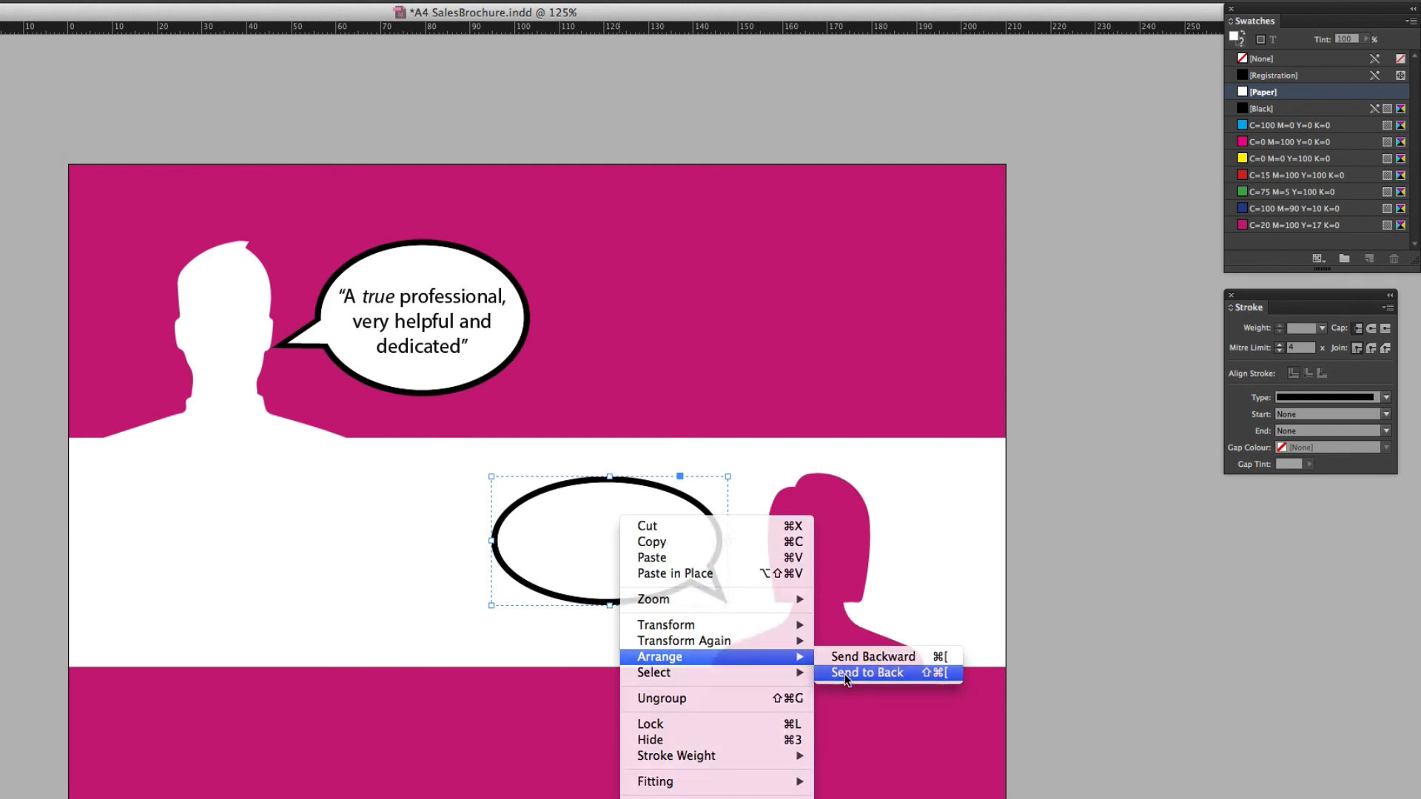
Send the grouped bubble to the back so "I am so happy with the results!" shows inside
{"action": "left_click", "coordinate": [866, 672]}
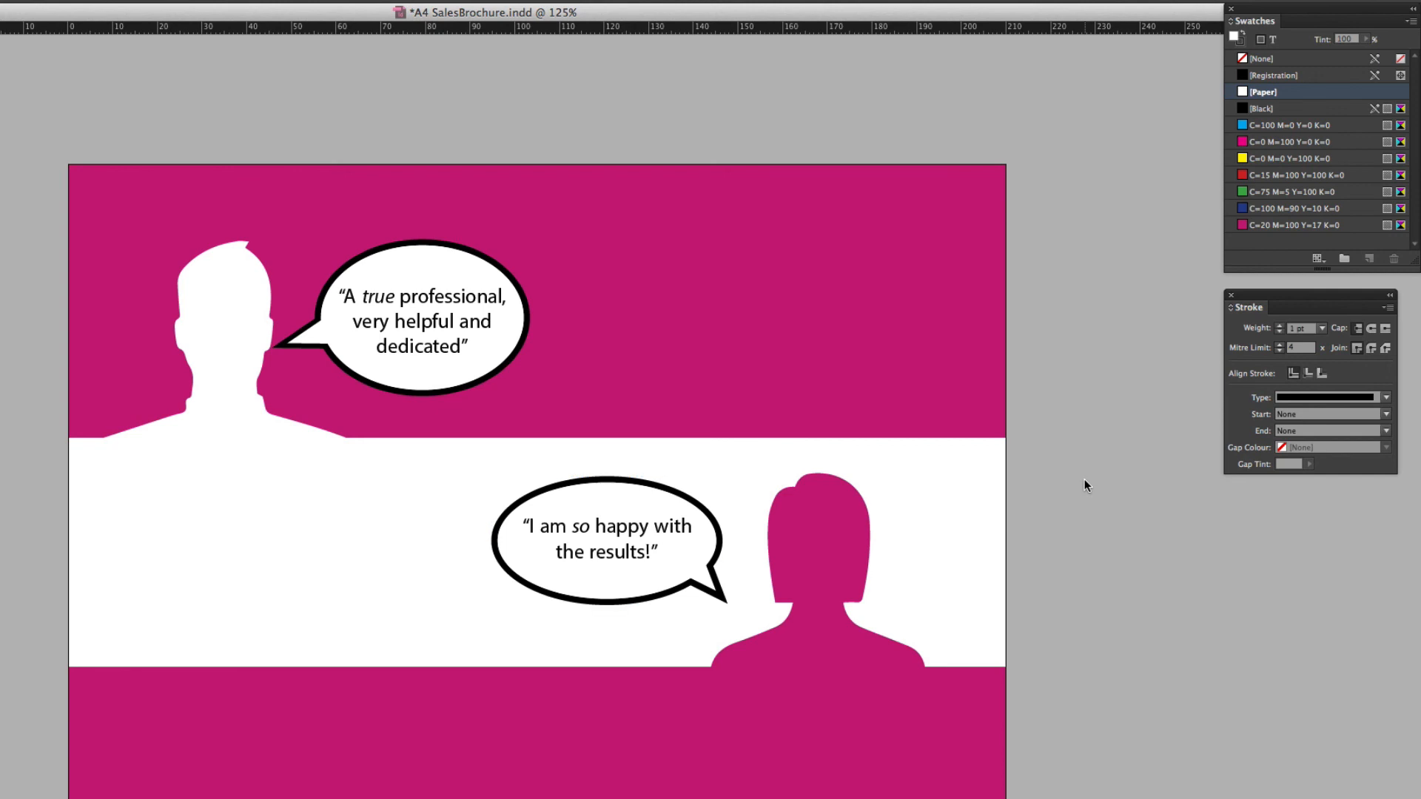
{"action": "mouse_move", "coordinate": [1084, 486]}
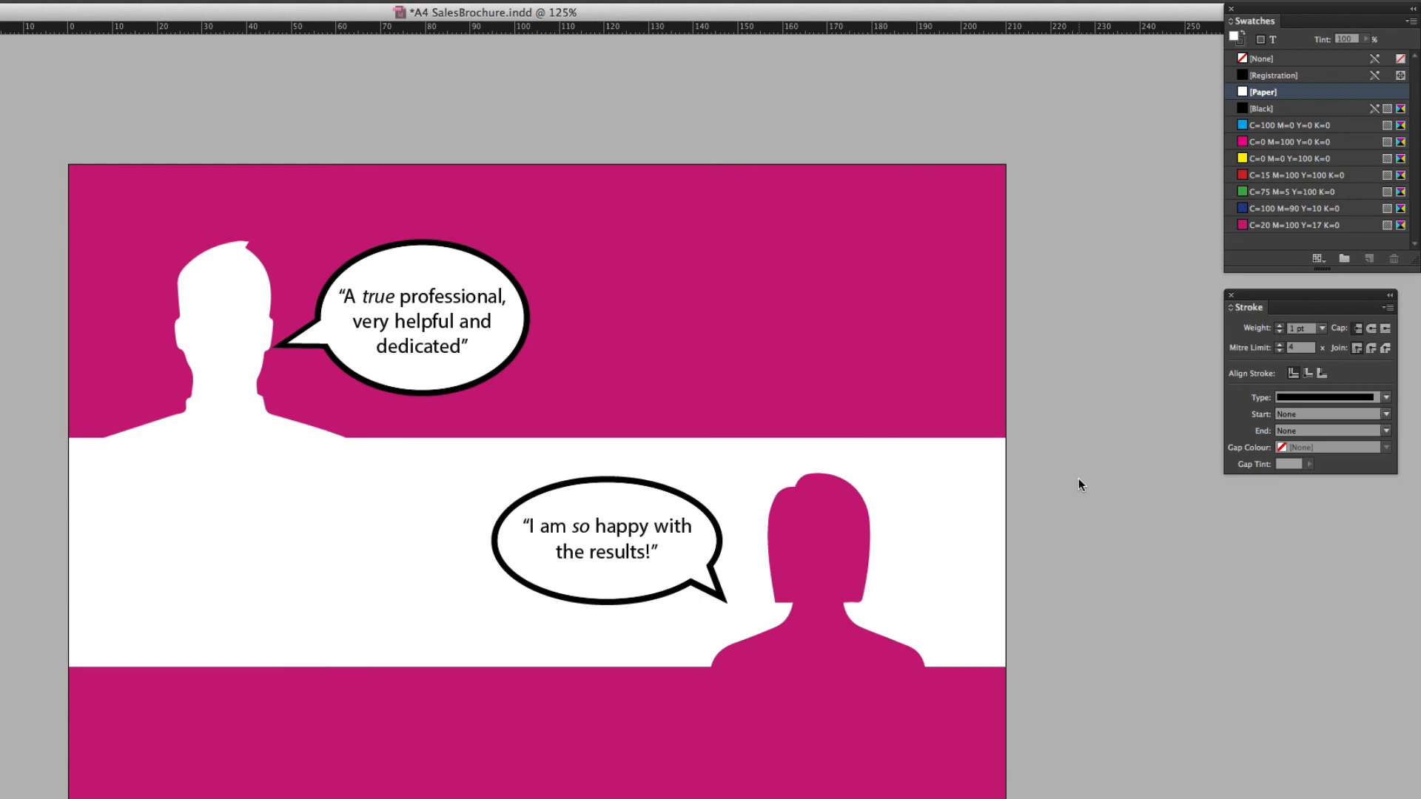